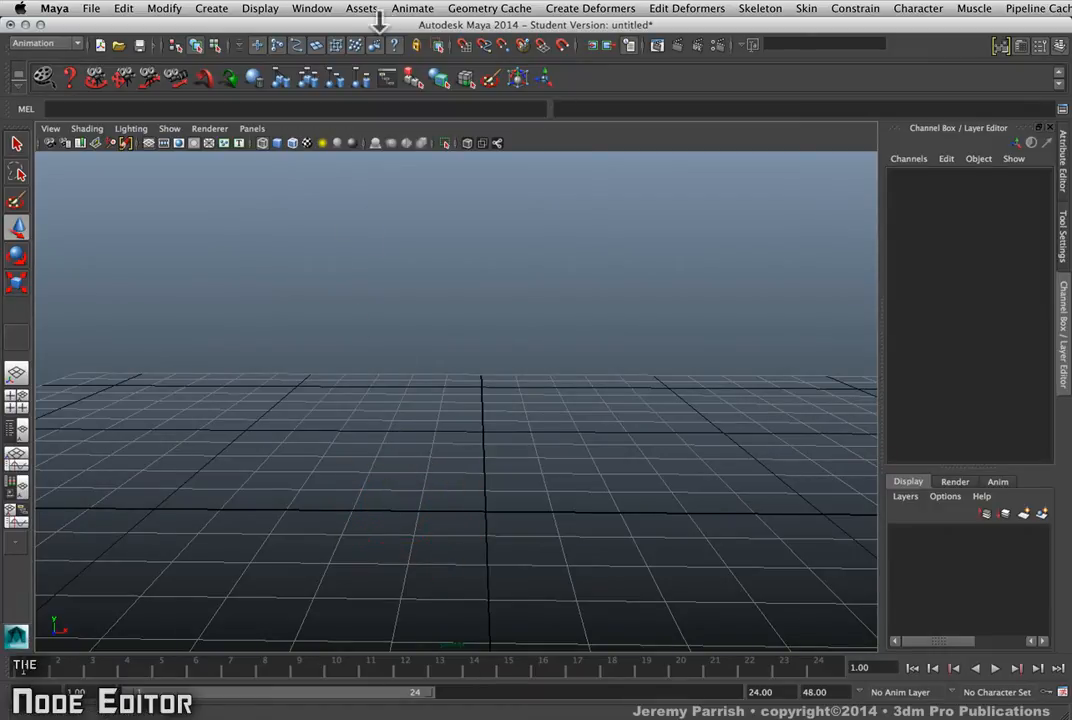
Open the Connection Editor and review its Left and Right Display menus without changes
left_click(312, 8)
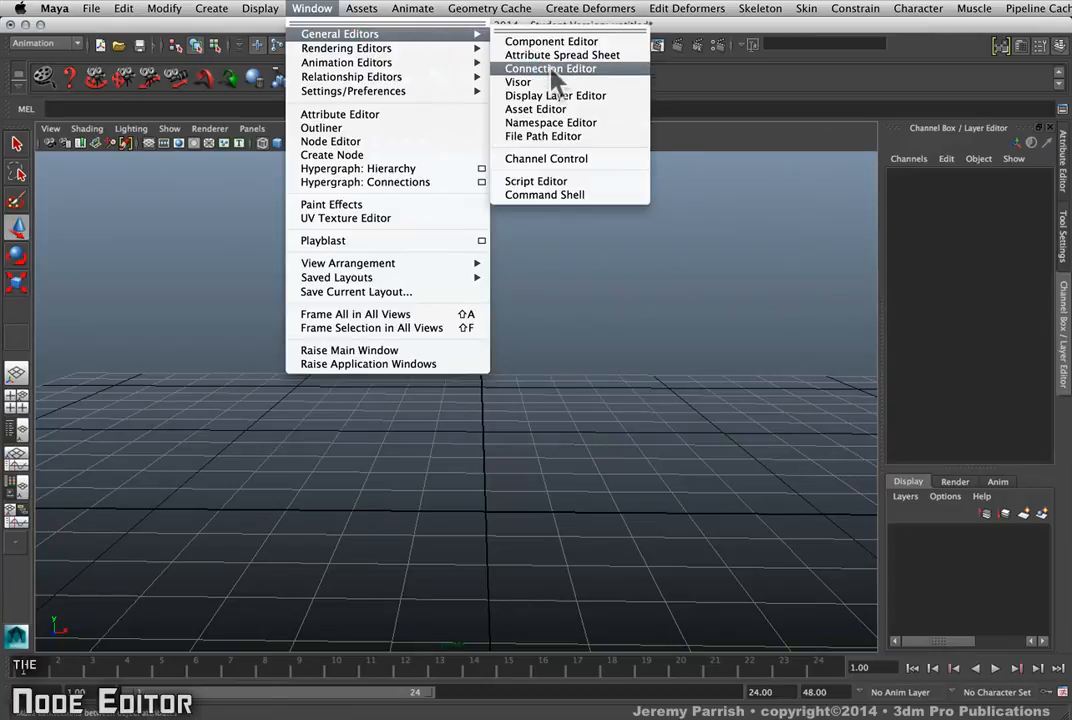
left_click(550, 68)
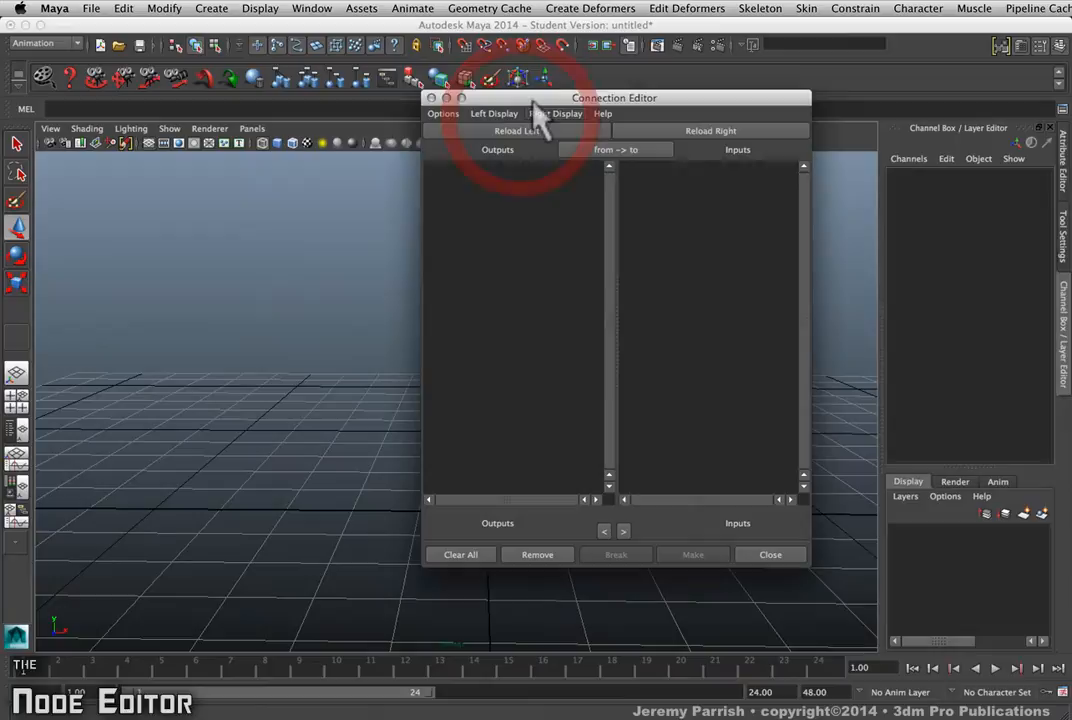
left_click(493, 113)
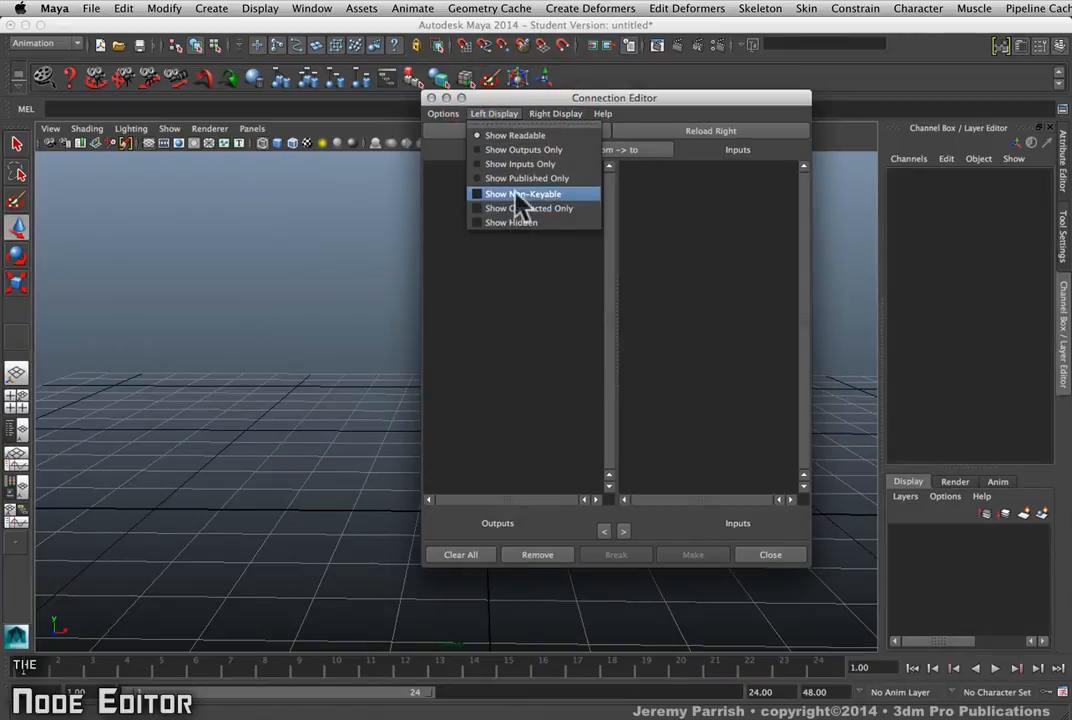
mouse_move(520, 208)
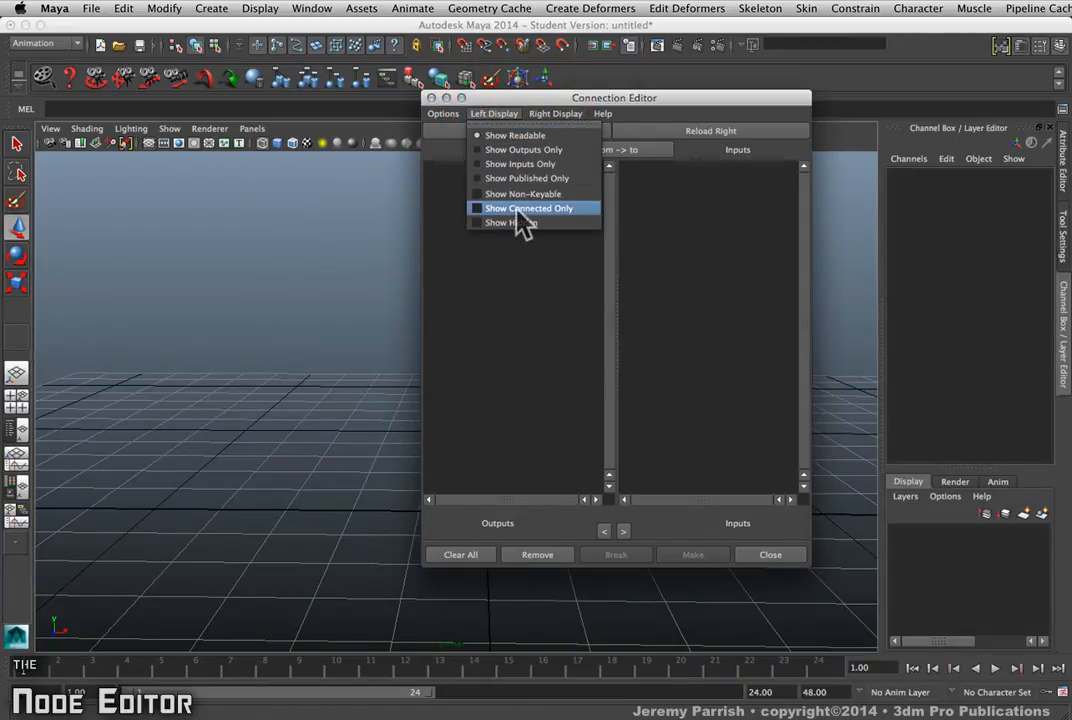
left_click(555, 113)
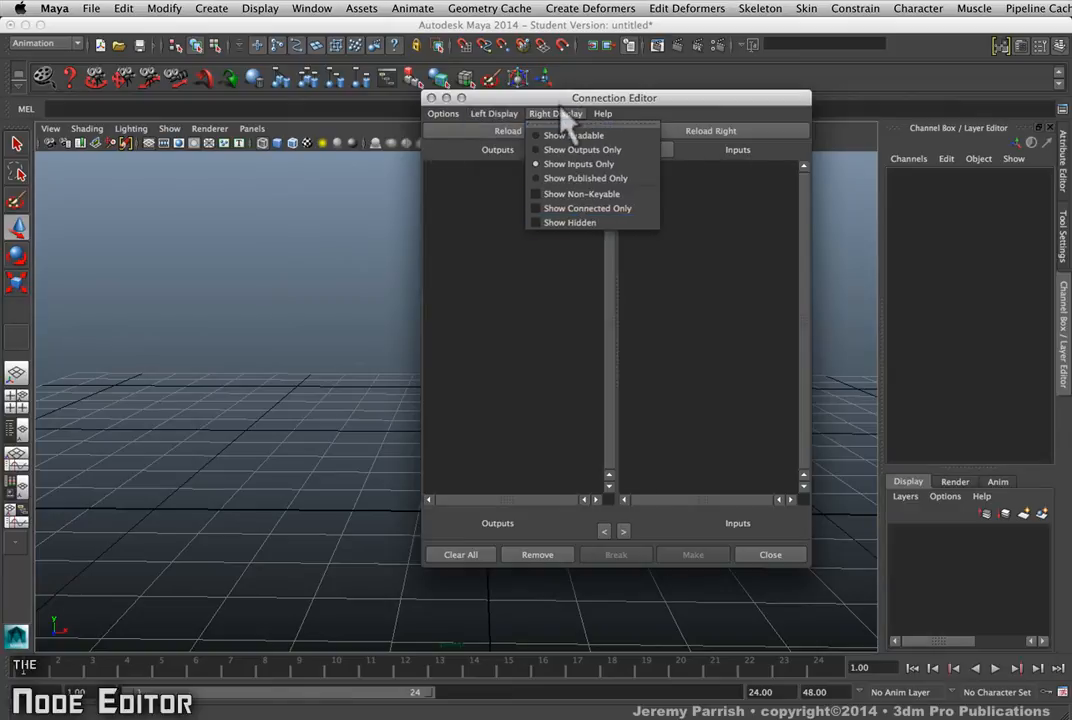
mouse_move(585, 208)
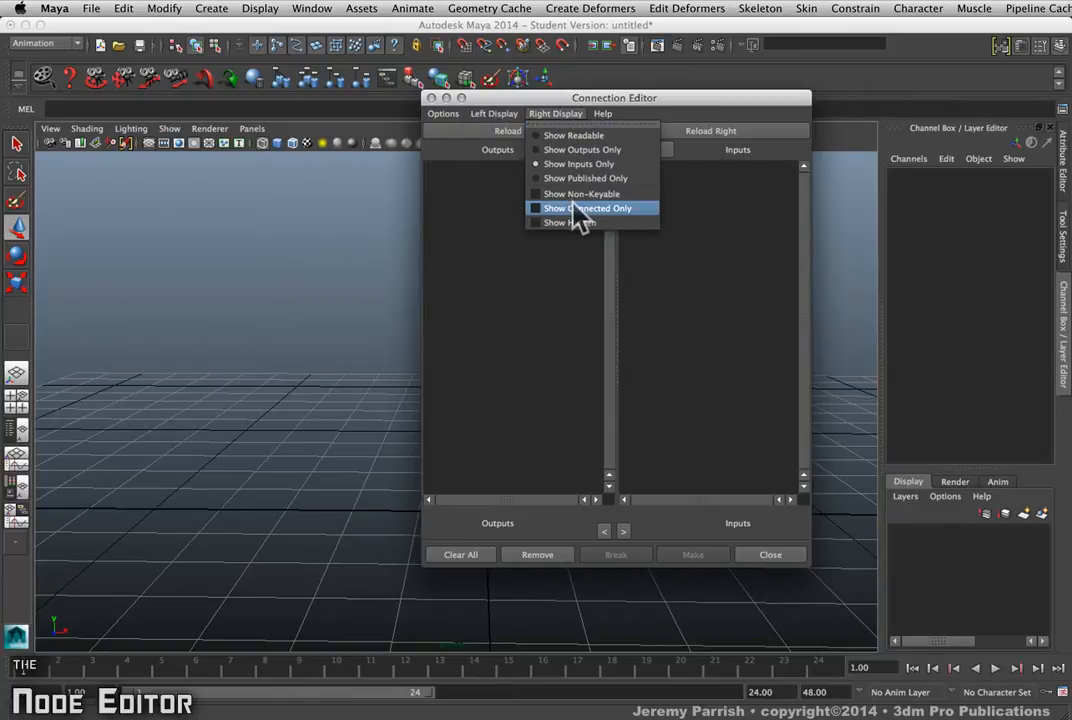
left_click(494, 113)
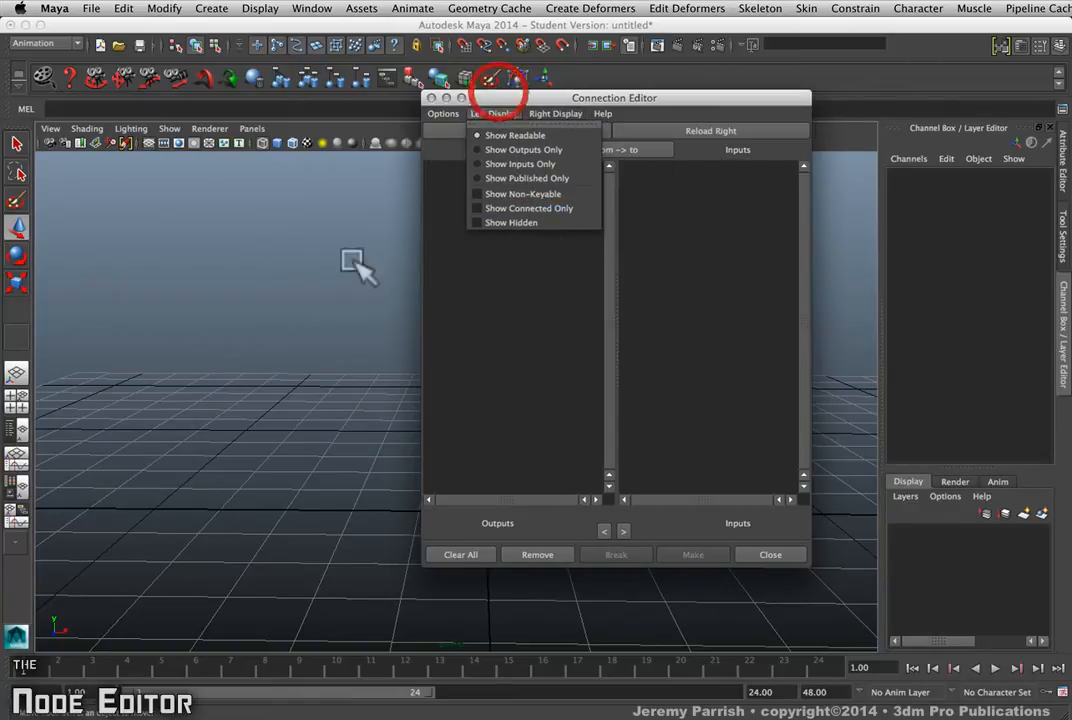
left_click(494, 113)
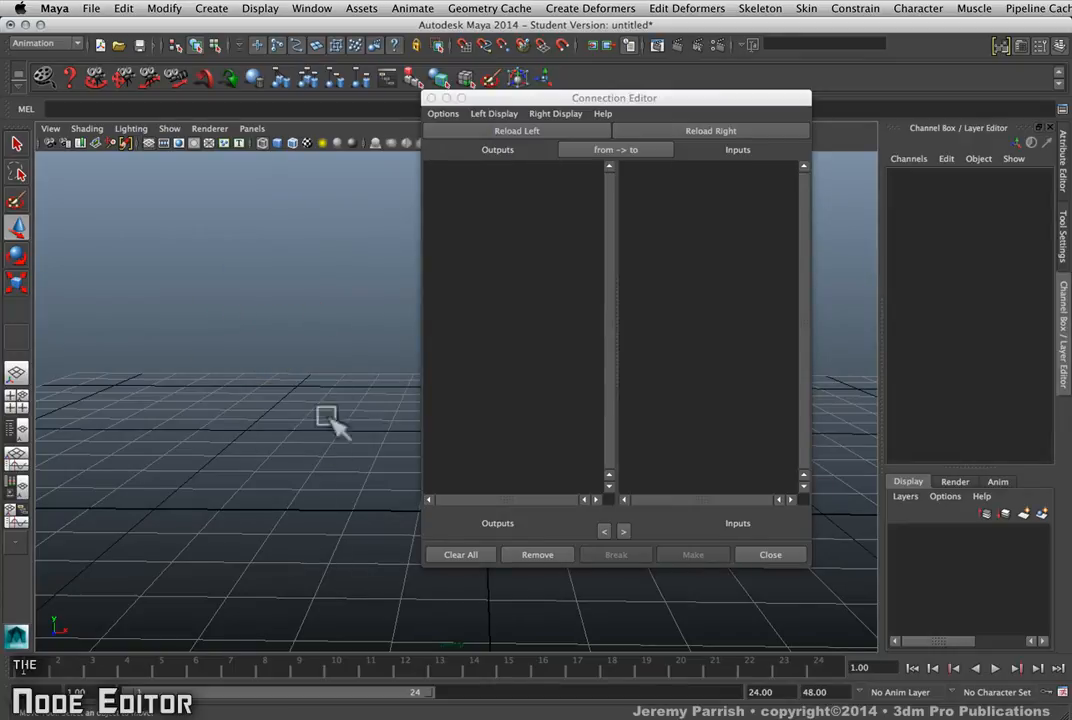
mouse_move(385, 405)
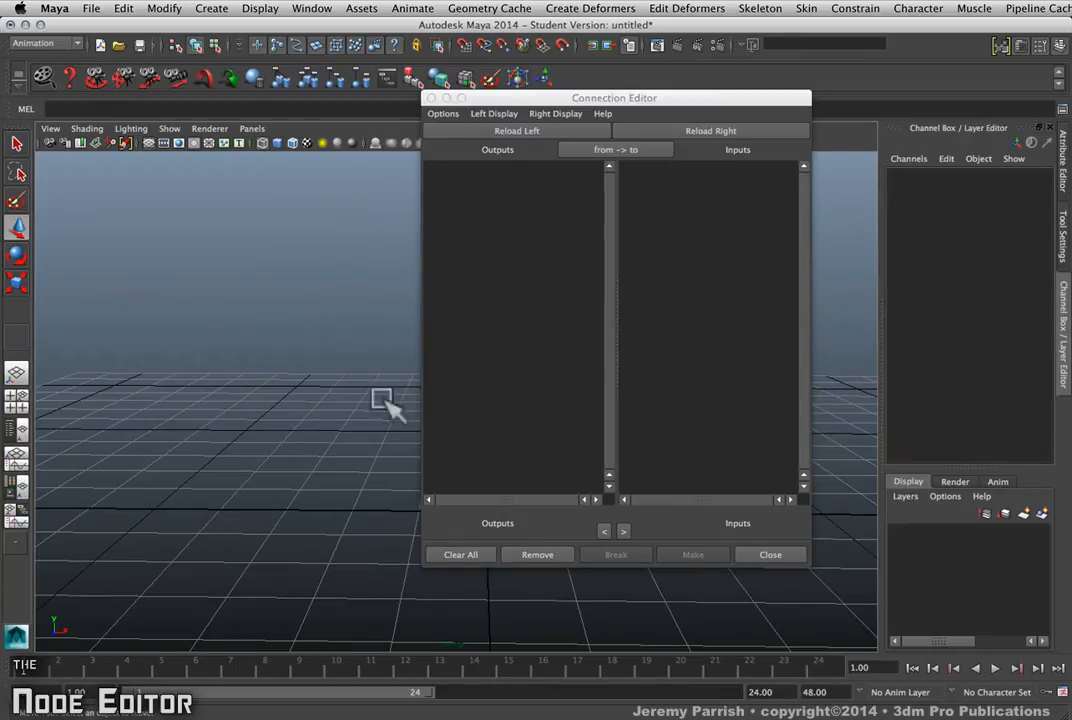
mouse_move(240, 500)
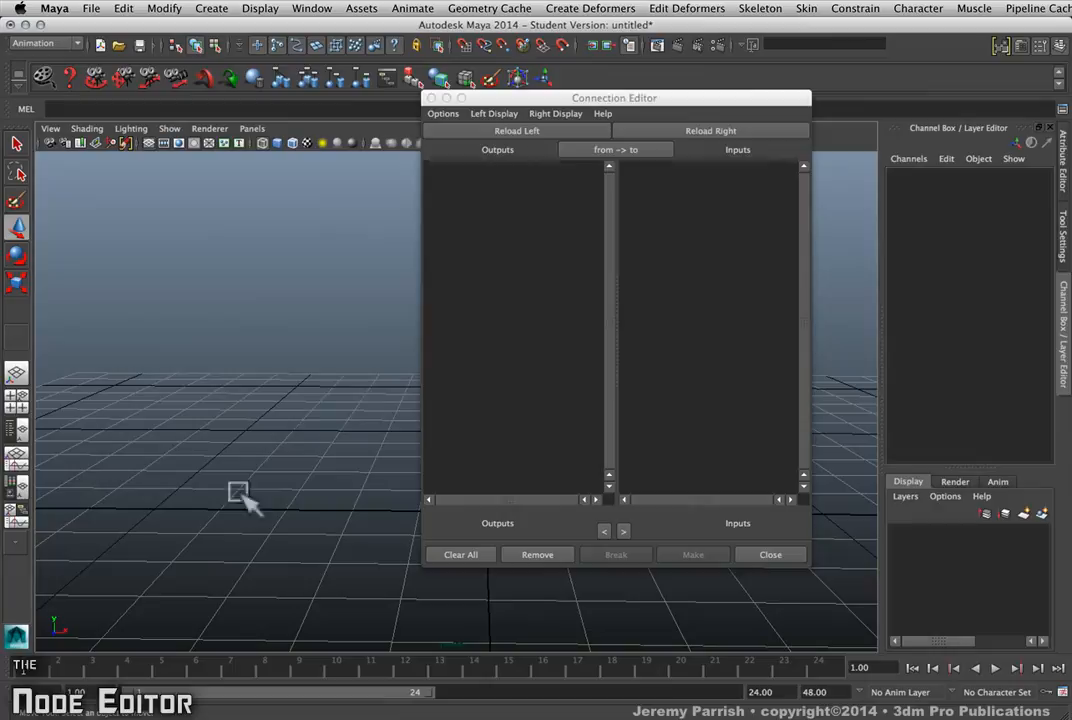
Create a blendColors1 utility node through the Create Node window's Utilities list, then close it
left_click(312, 8)
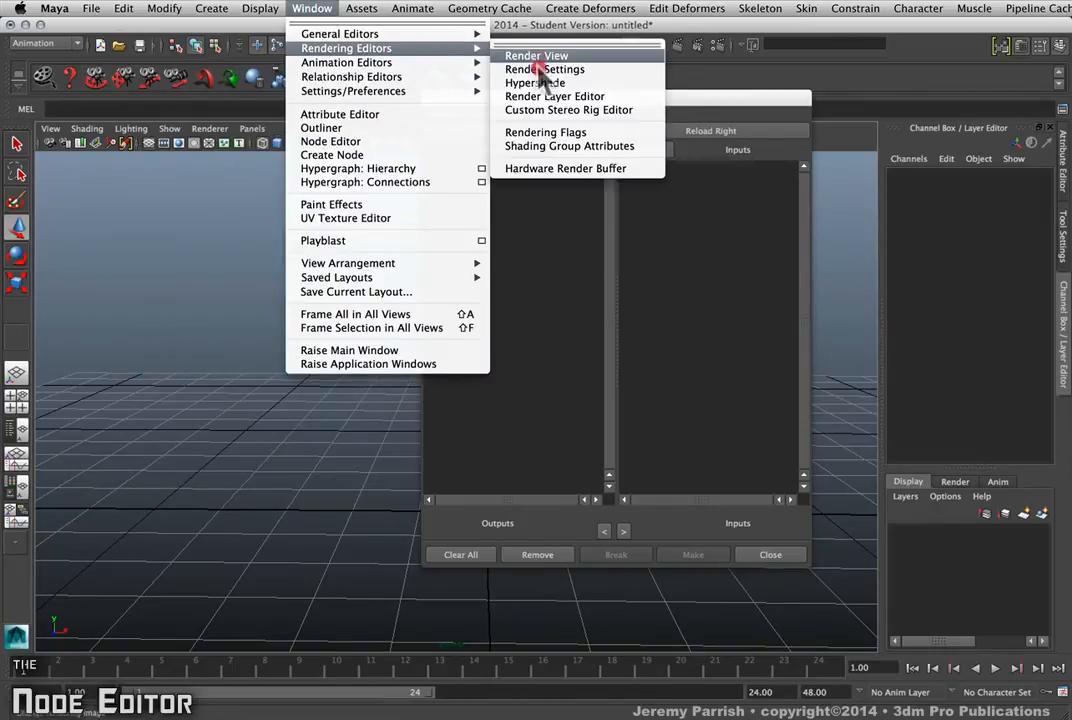
left_click(535, 82)
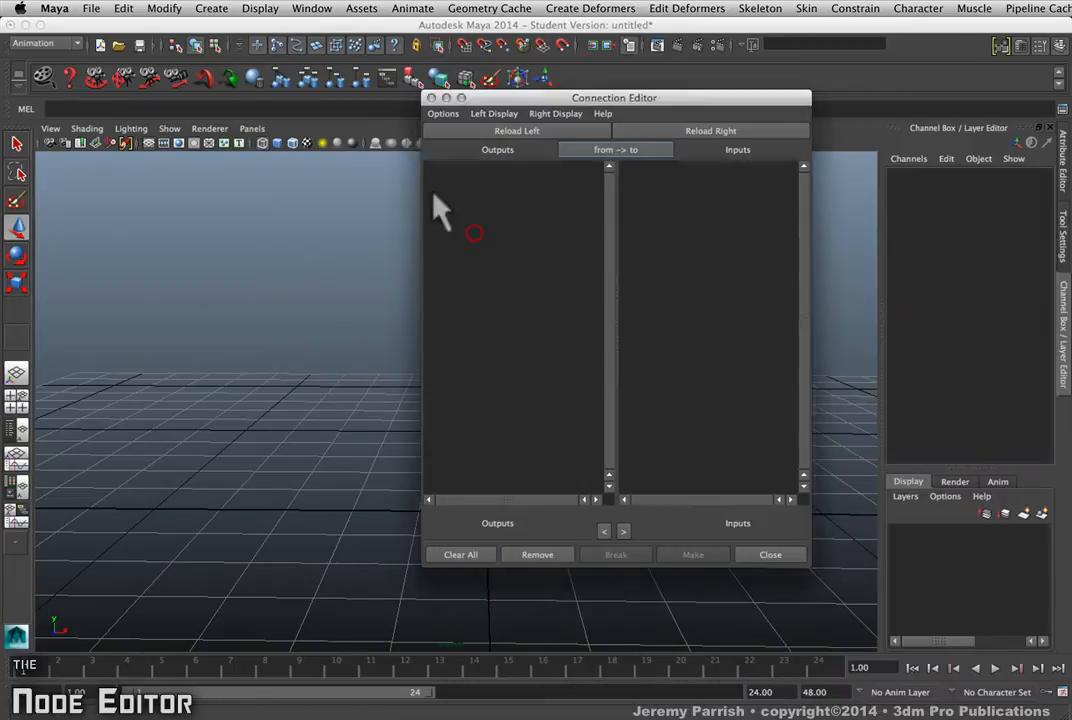
left_click(312, 8)
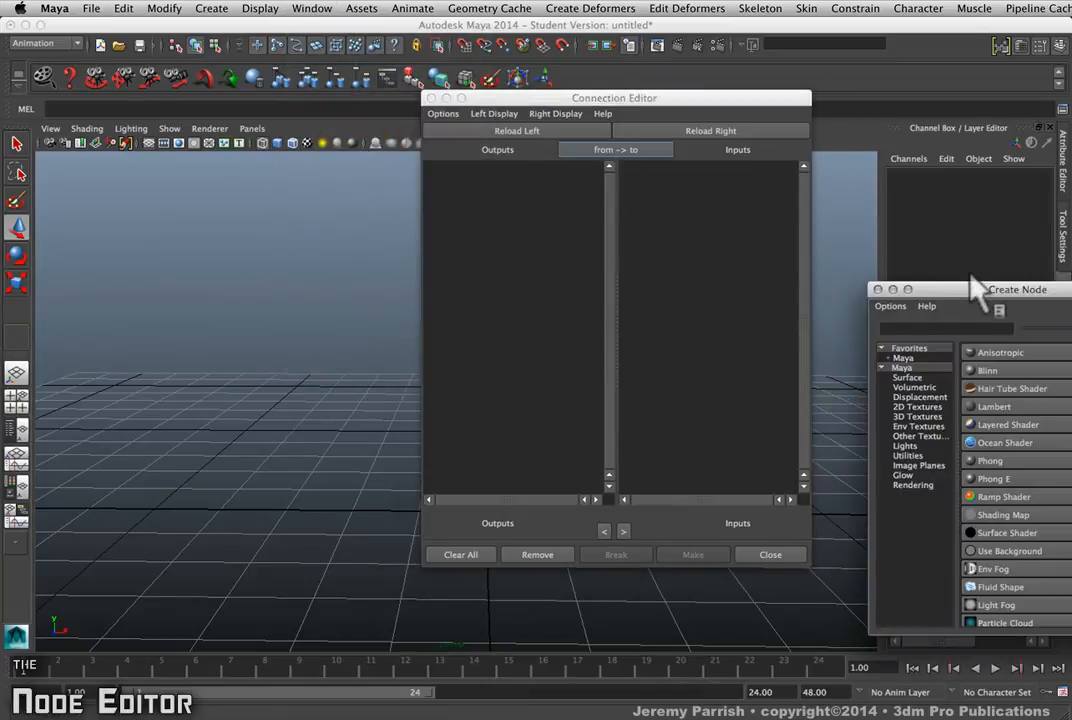
left_click_drag(1017, 289, 639, 260)
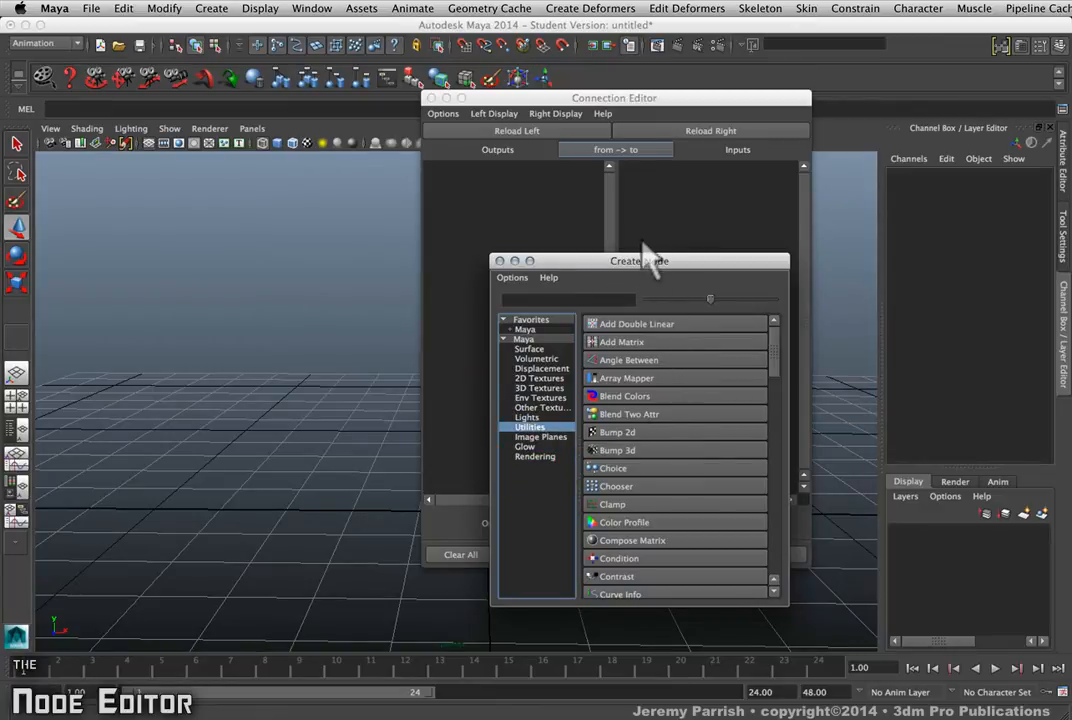
left_click_drag(638, 261, 858, 263)
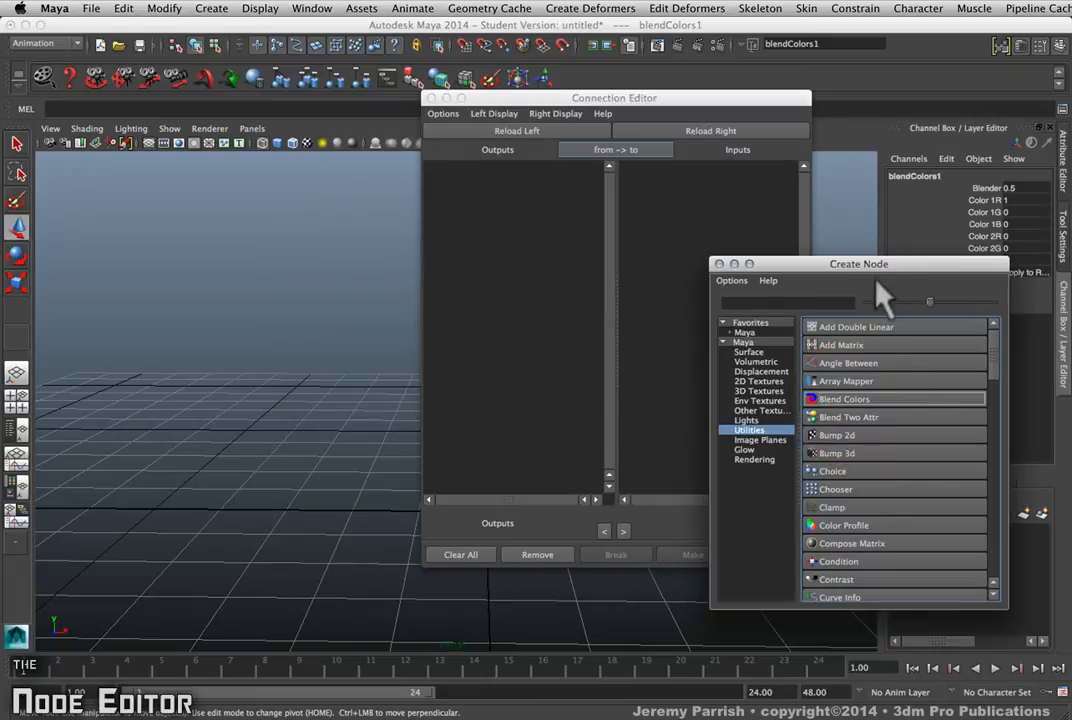
left_click_drag(858, 263, 843, 348)
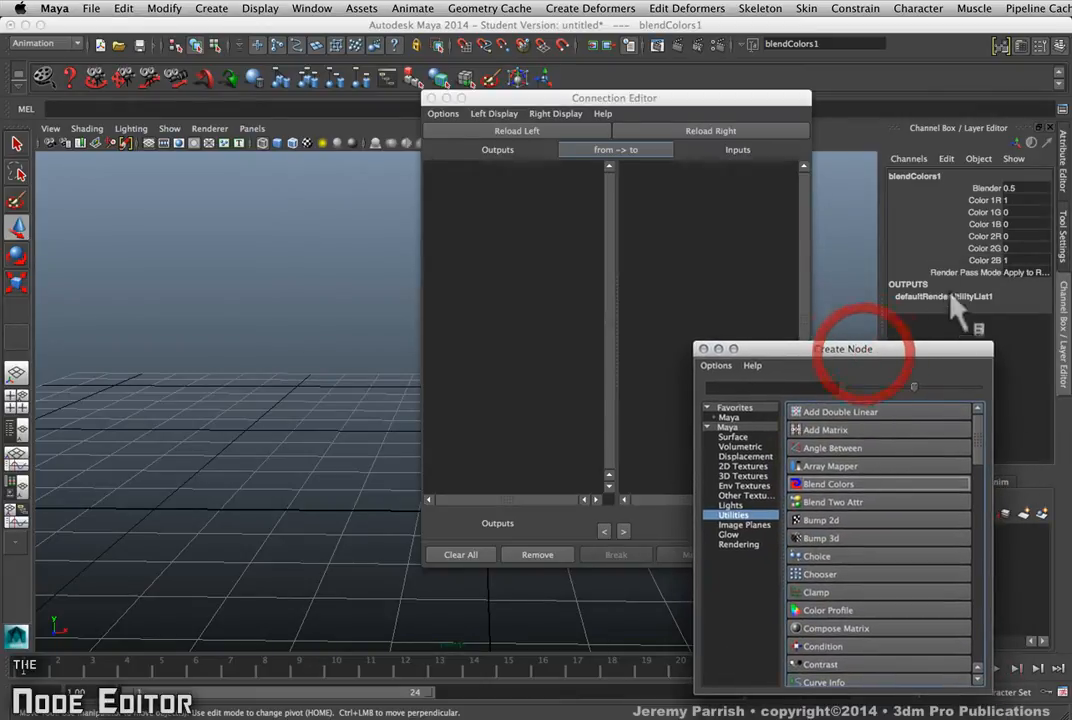
mouse_move(850, 375)
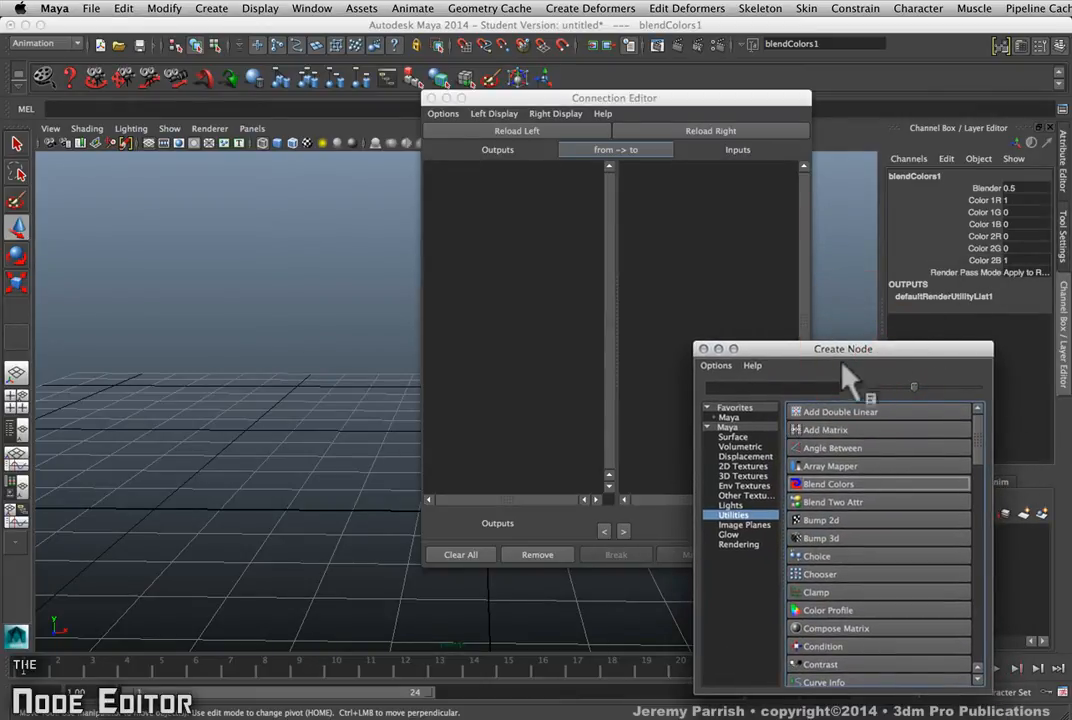
mouse_move(825, 615)
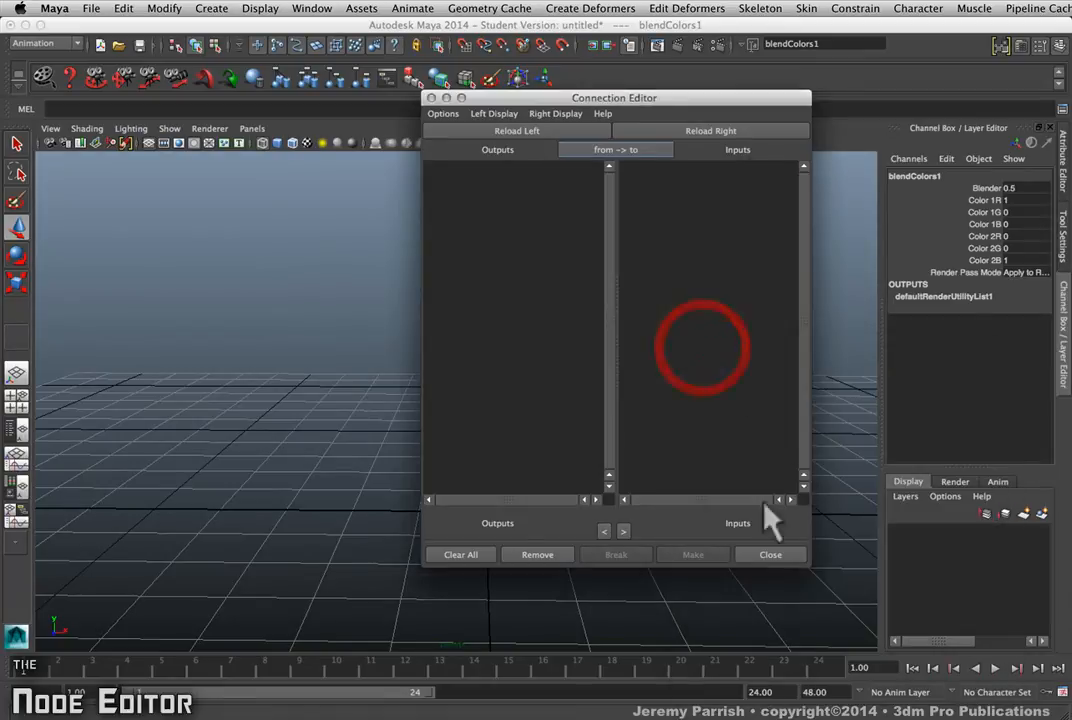
Replace the Connection Editor with the Node Editor showing blendColors1 and its output attribute list
left_click(770, 554)
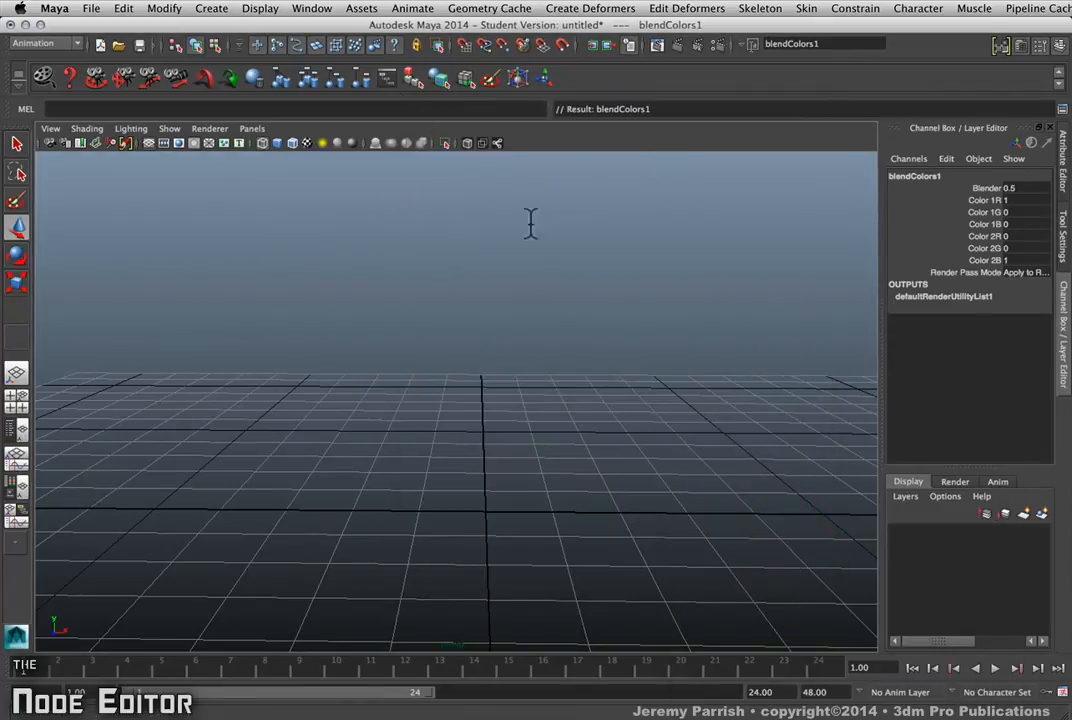
mouse_move(430, 235)
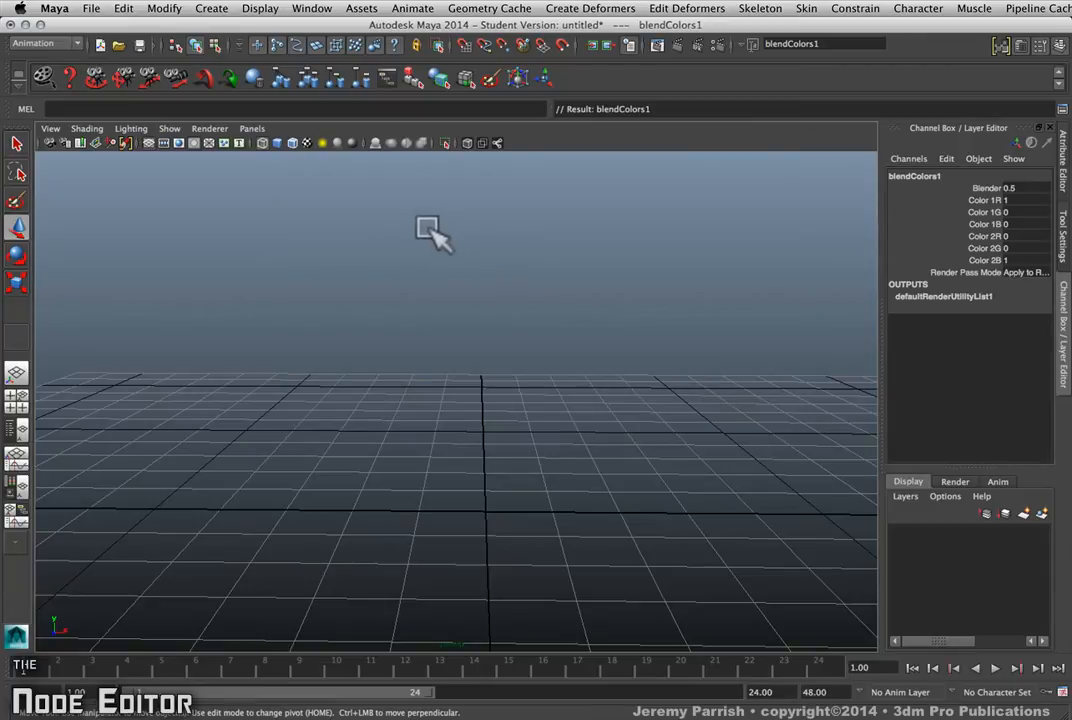
left_click(312, 8)
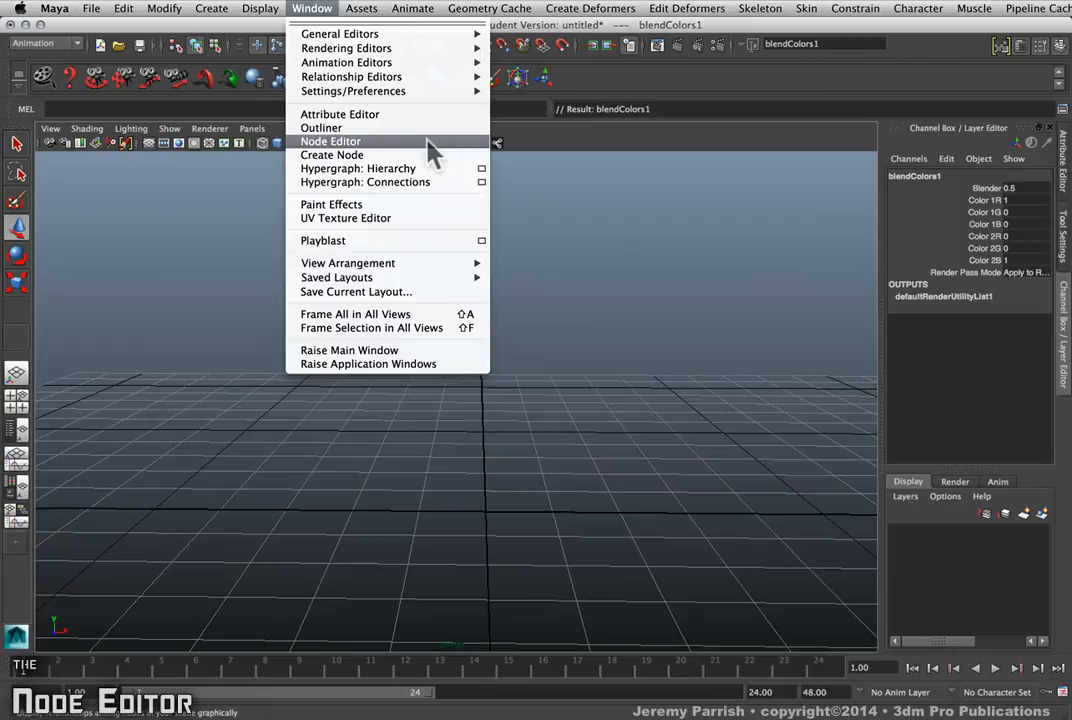
left_click(330, 141)
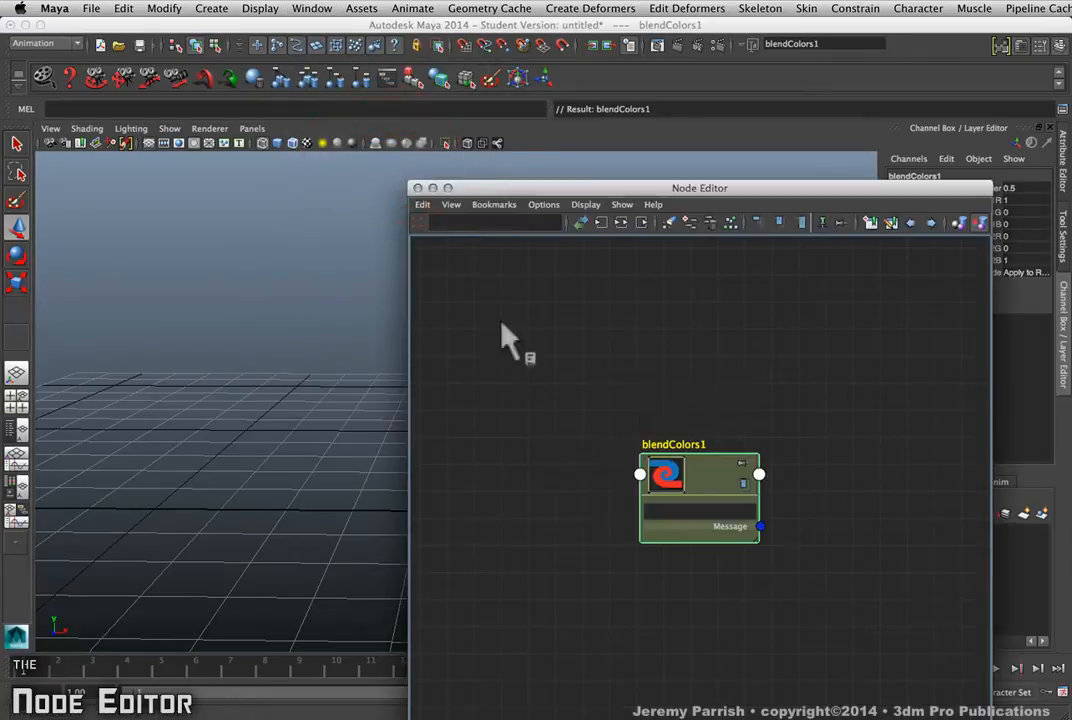
left_click_drag(699, 188, 628, 50)
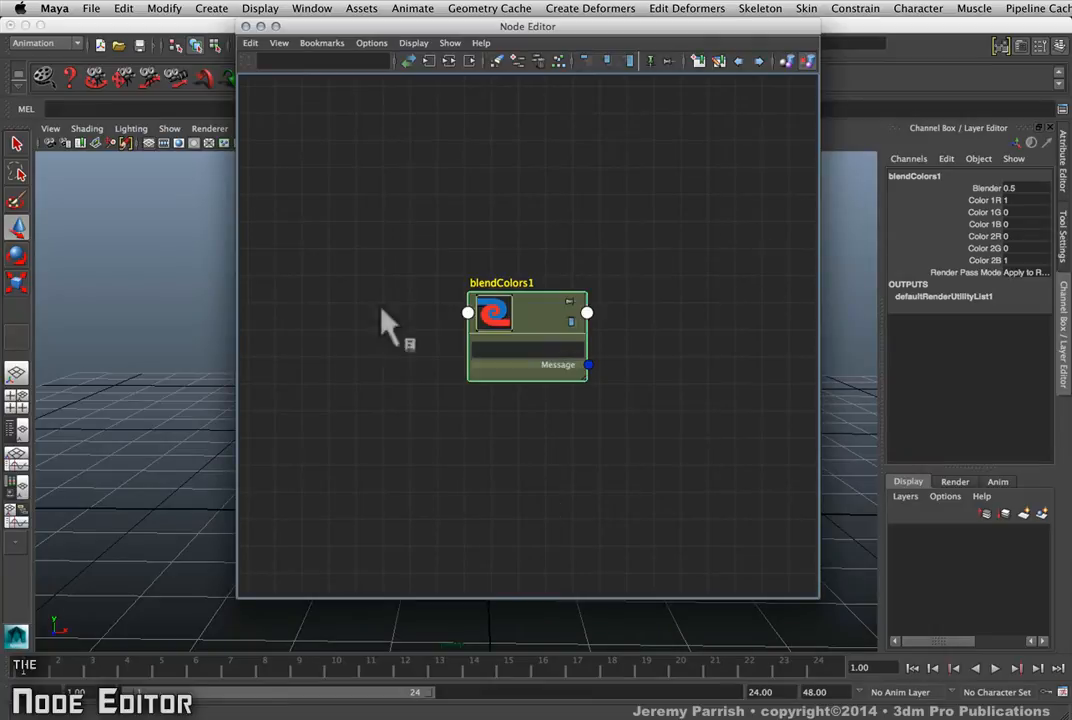
left_click_drag(527, 333, 540, 205)
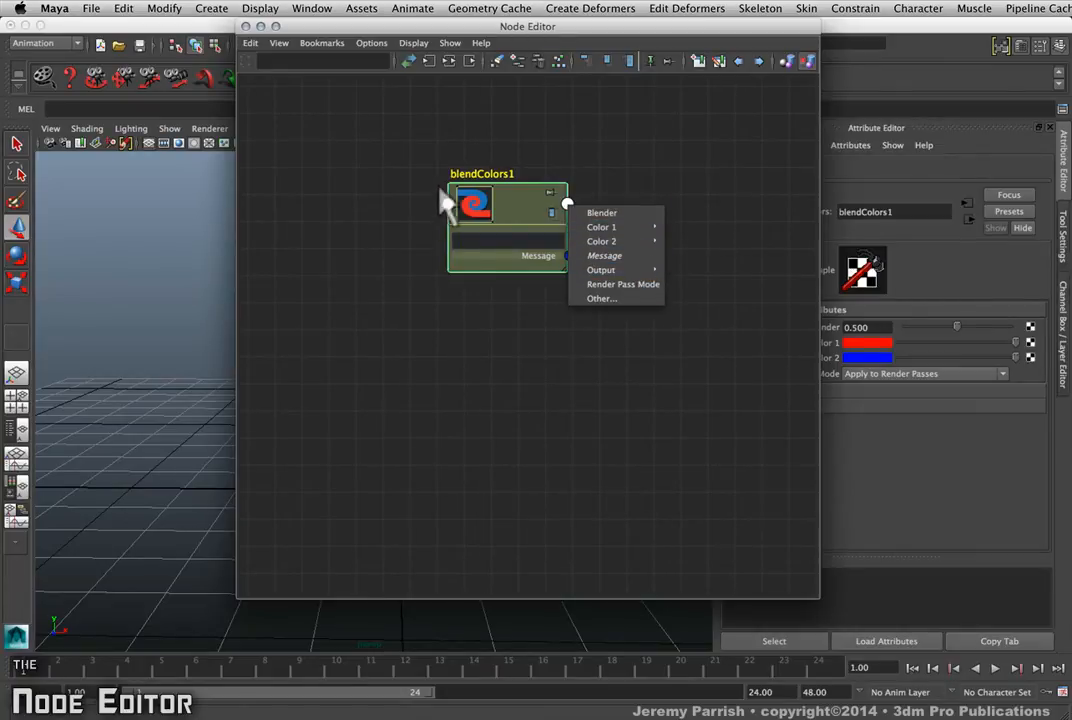
Dismiss blendColors1's output attribute list without choosing any attribute
left_click(400, 290)
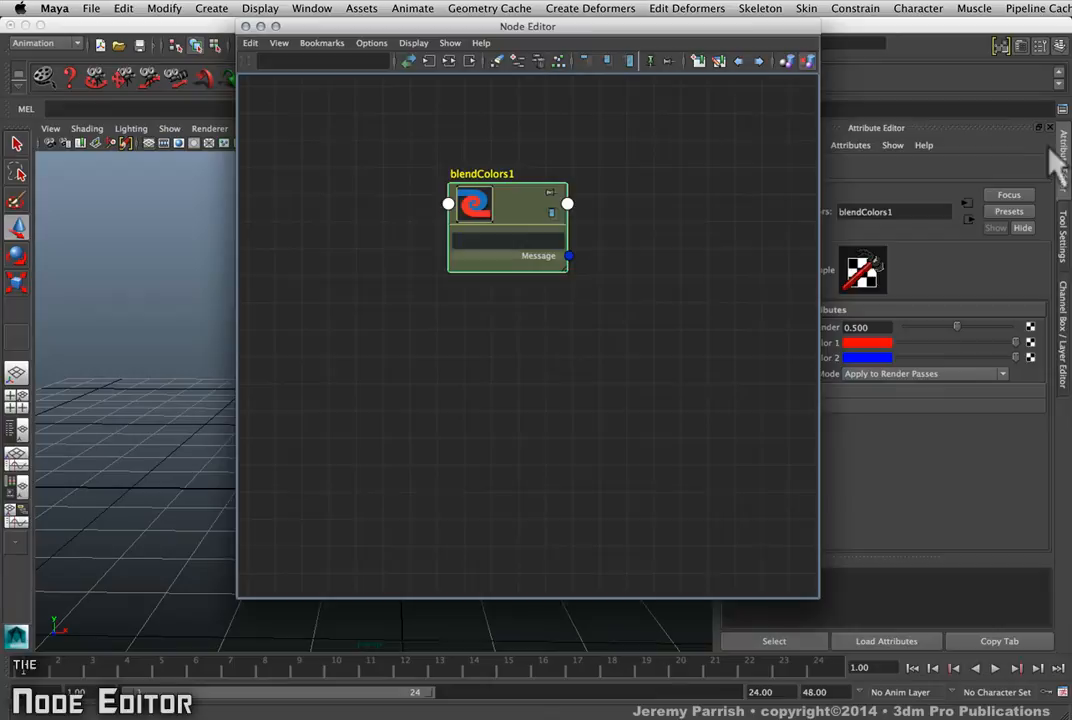
mouse_move(620, 35)
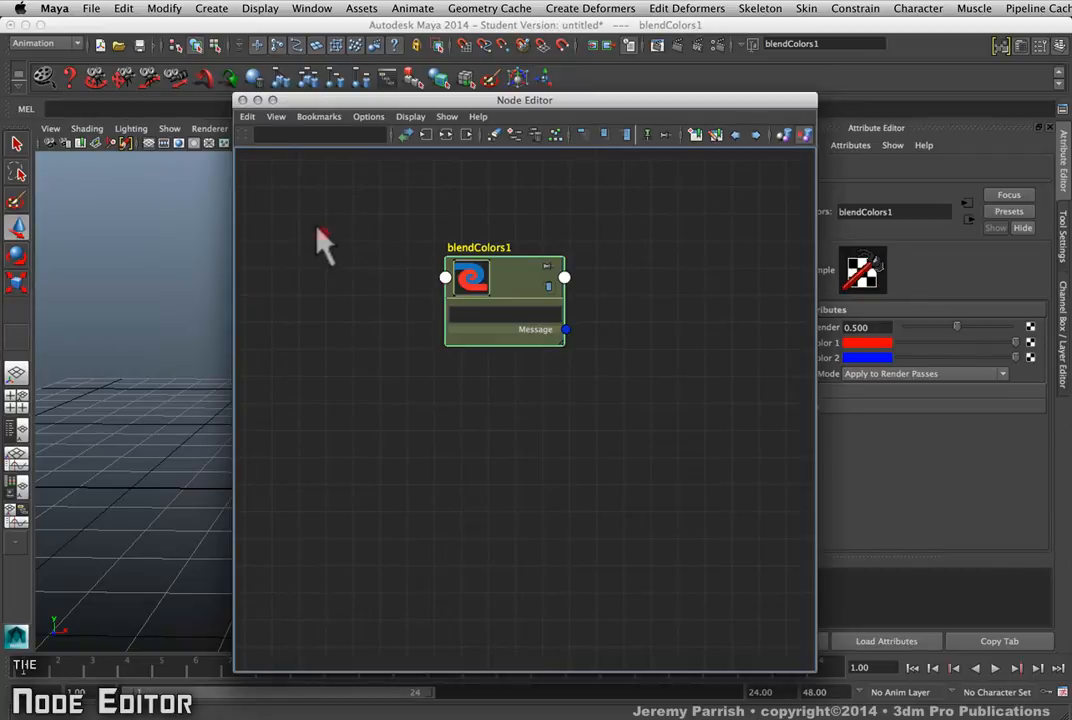
mouse_move(625, 480)
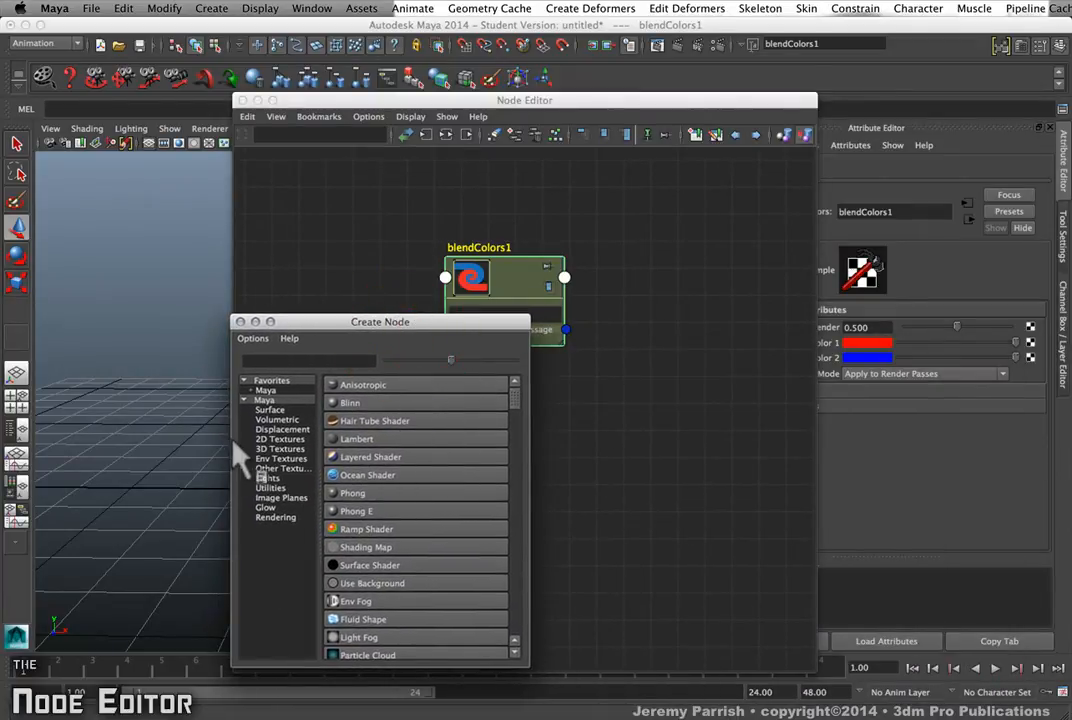
Add a Multiply Divide utility node from the Create Node Utilities list
left_click(270, 488)
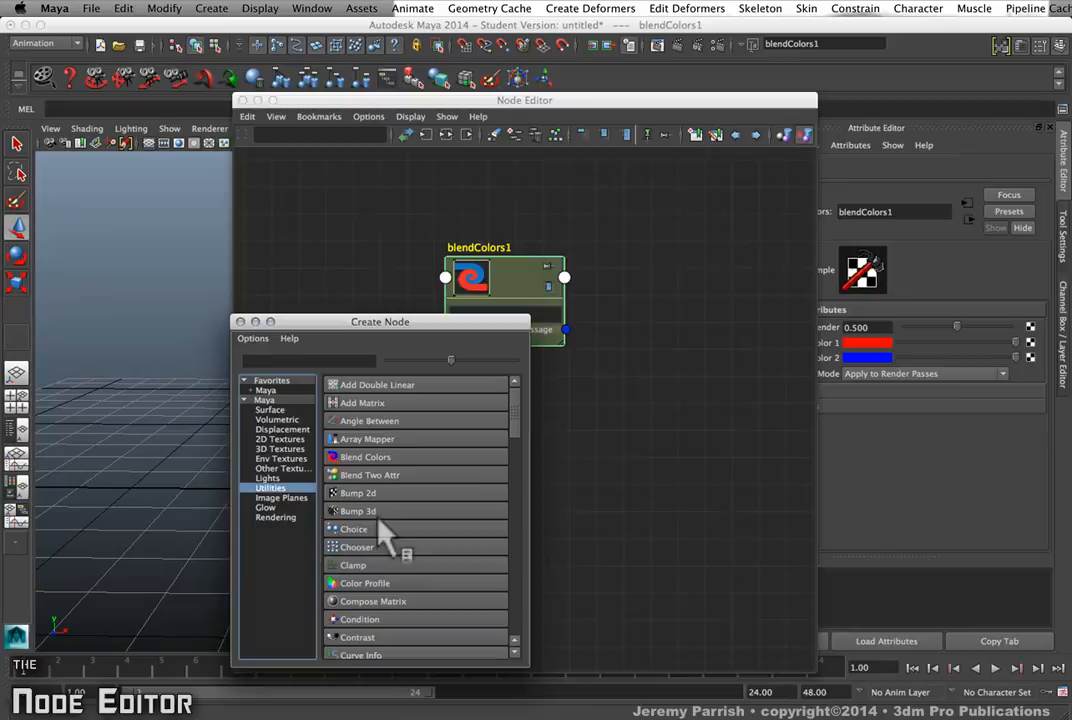
scroll("down", 3)
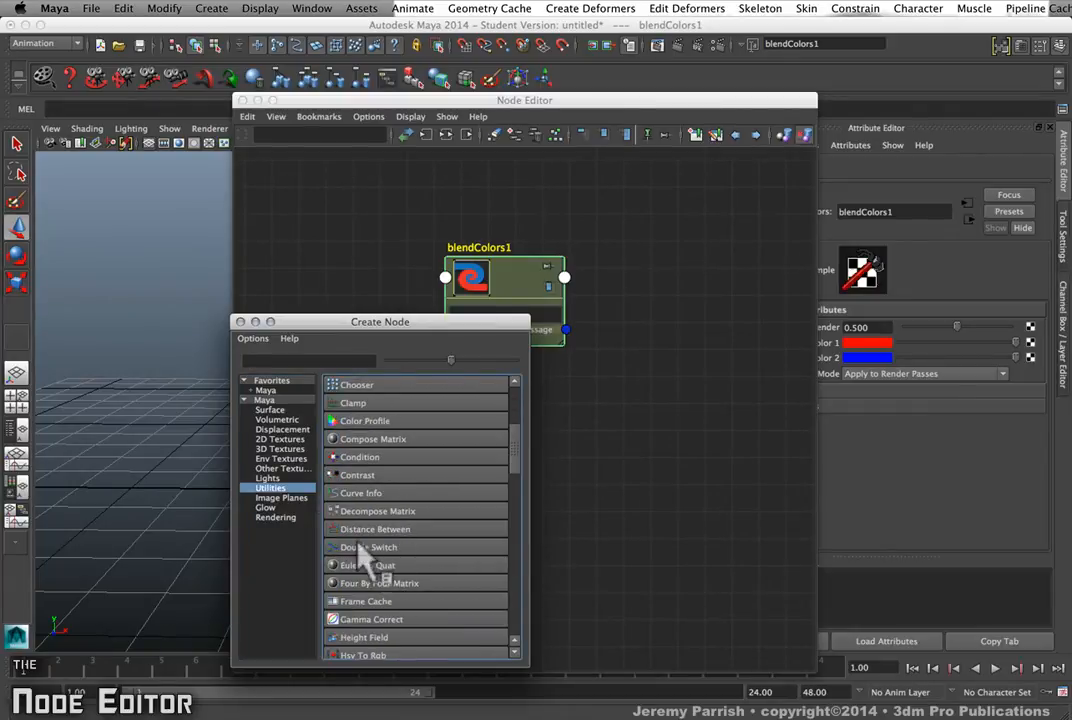
scroll("down", 3)
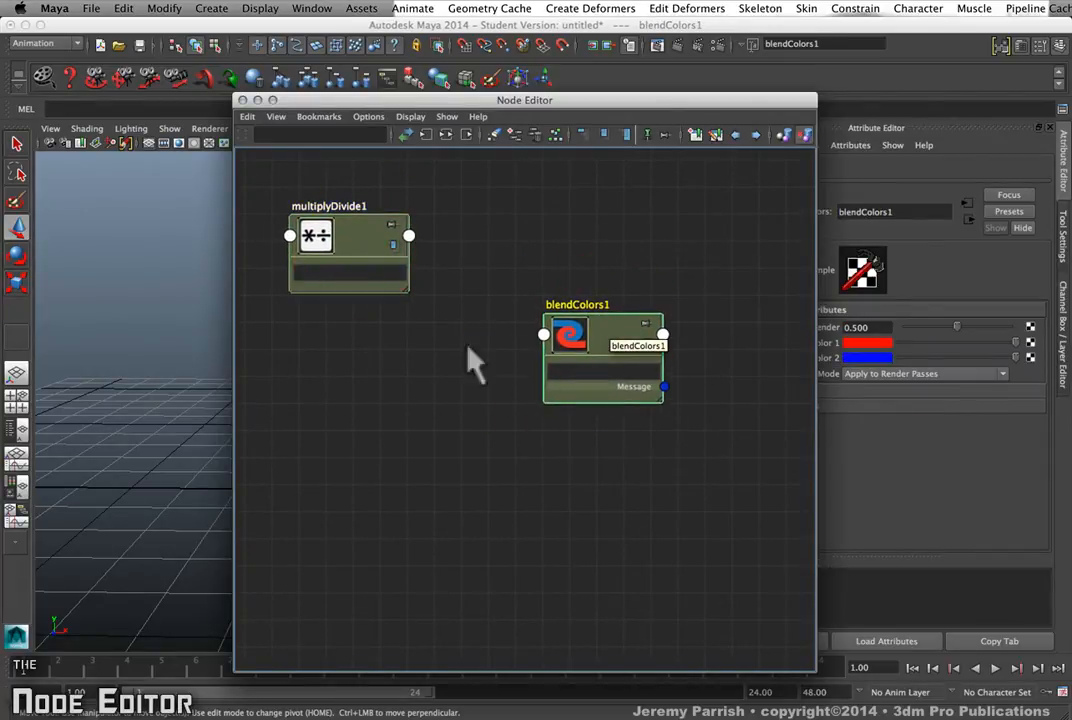
mouse_move(410, 240)
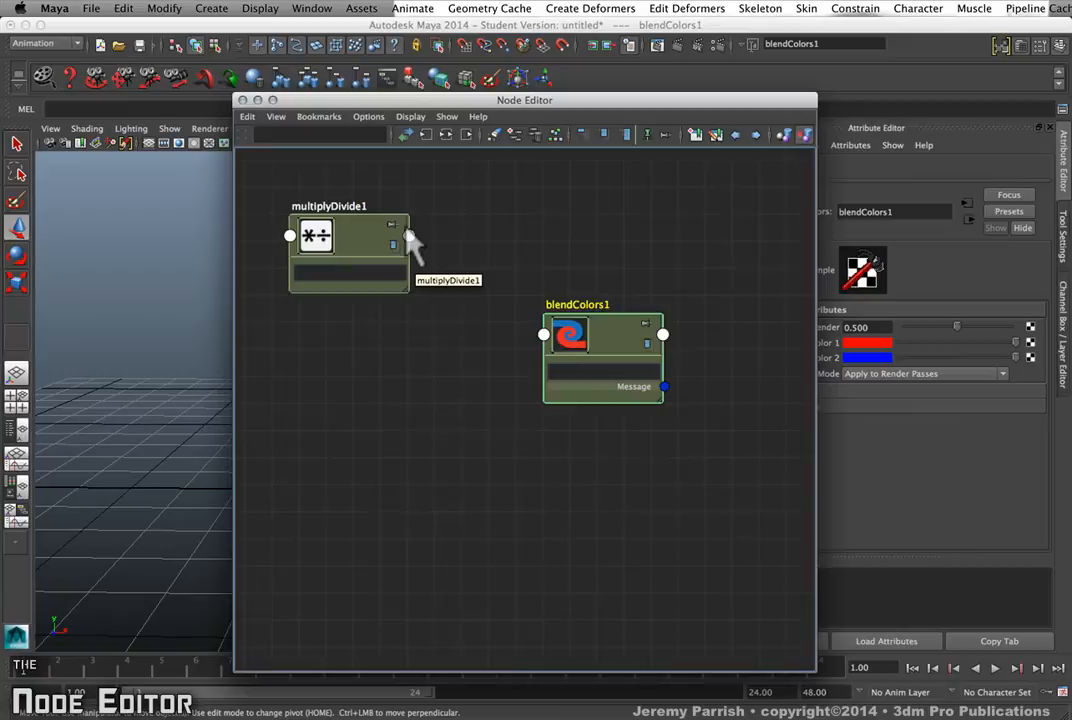
Wire multiplyDivide1 Input 1 and Input 2 into blendColors1 Color 1, then shift blendColors1 right
left_click(408, 238)
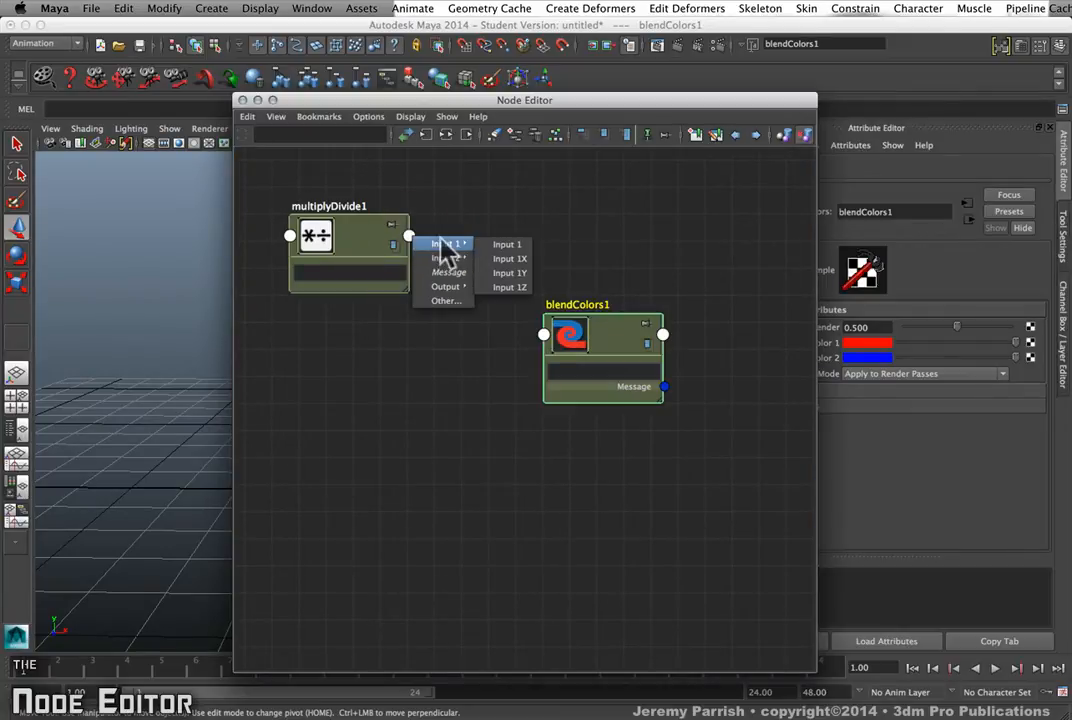
mouse_move(450, 215)
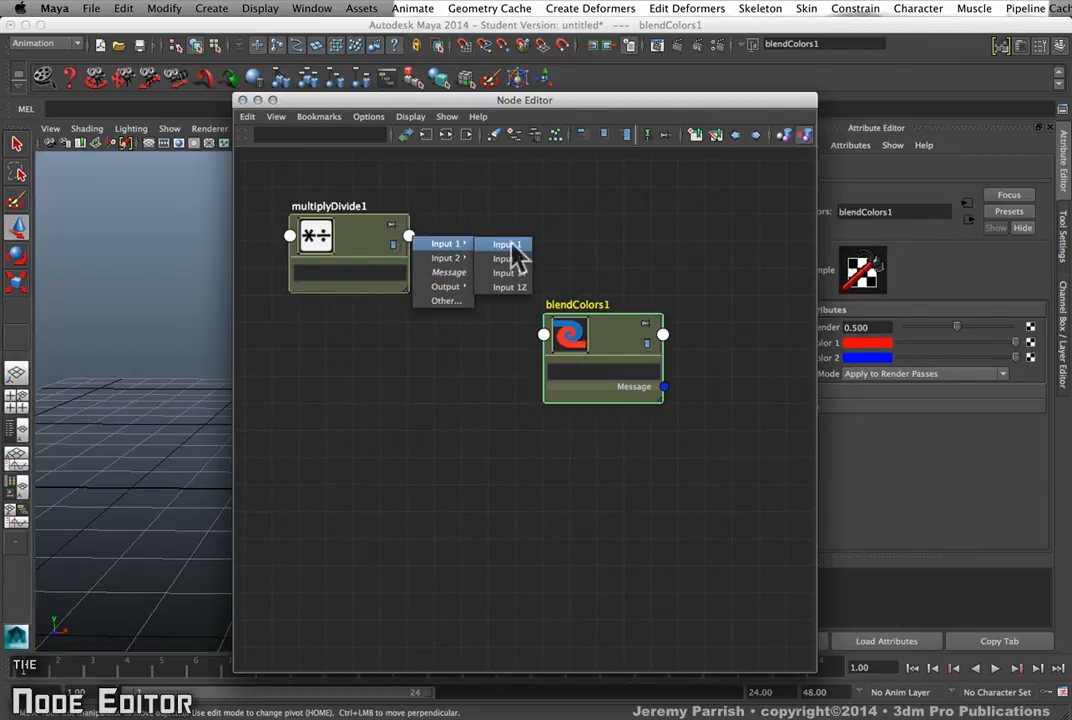
mouse_move(445, 243)
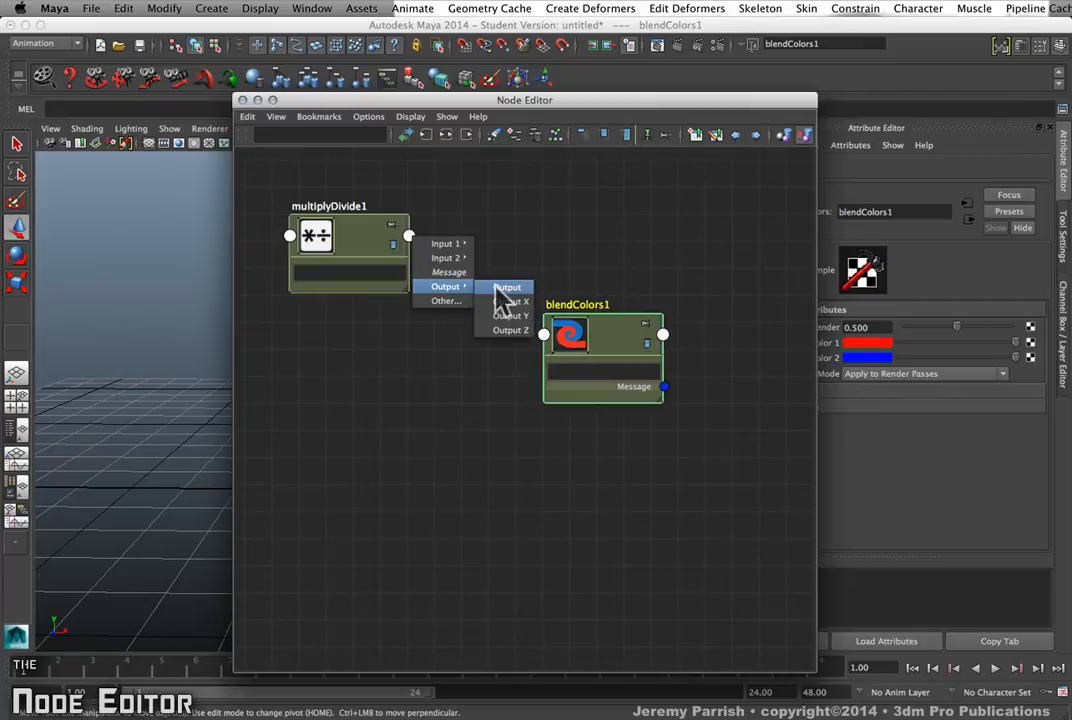
left_click(507, 287)
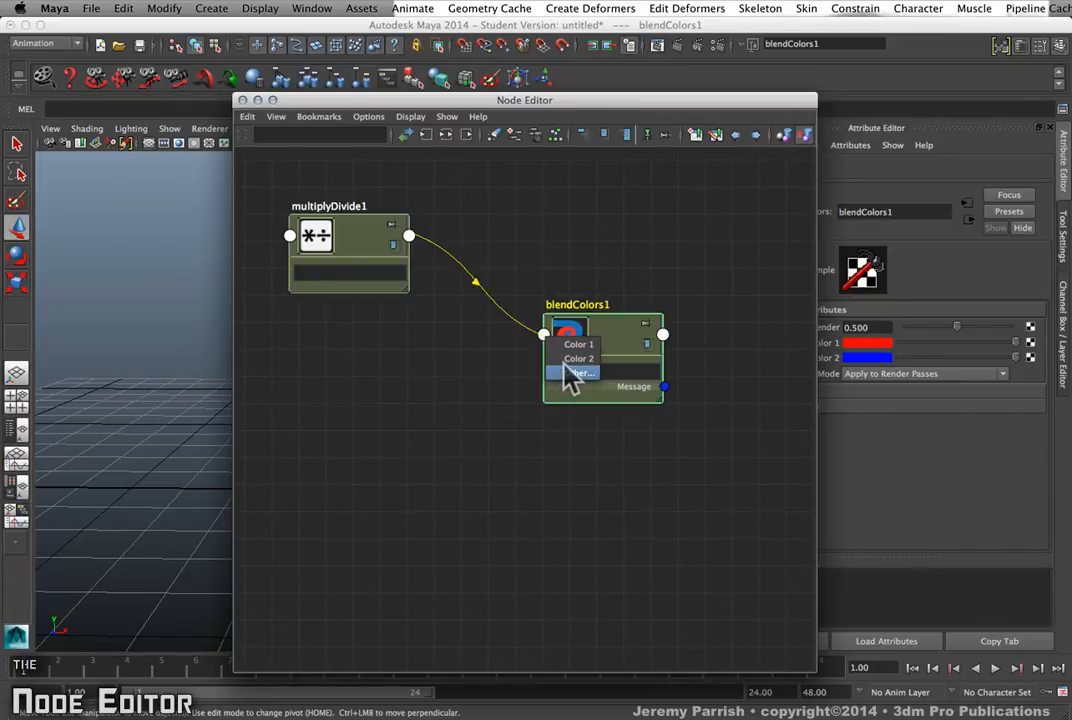
mouse_move(483, 258)
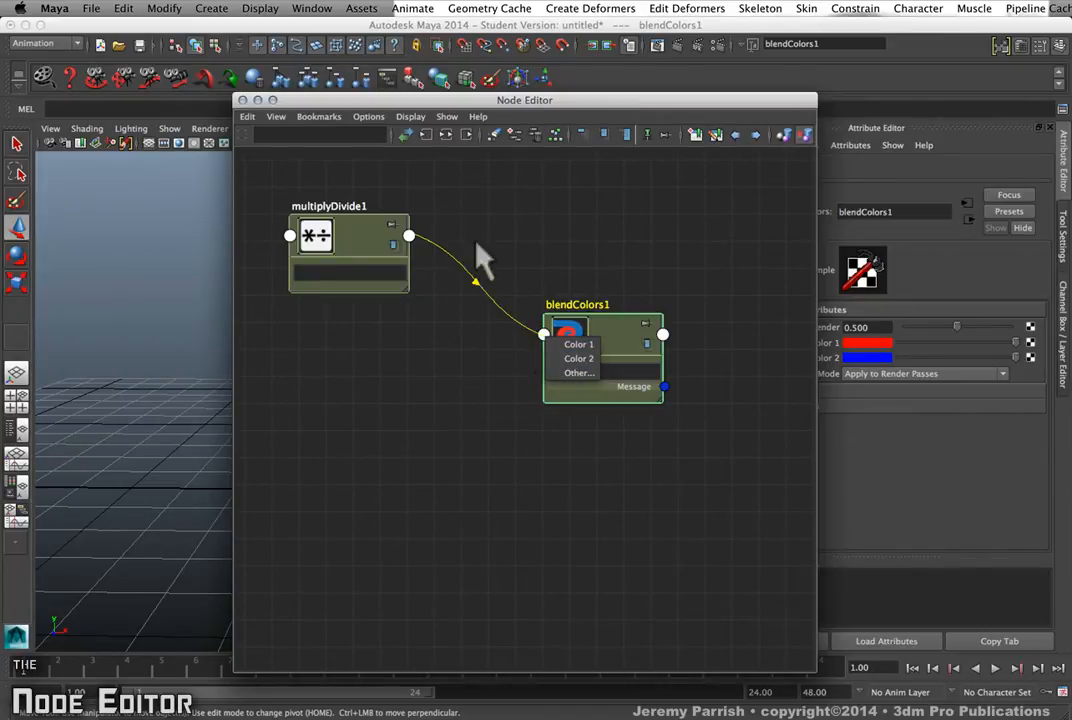
mouse_move(505, 240)
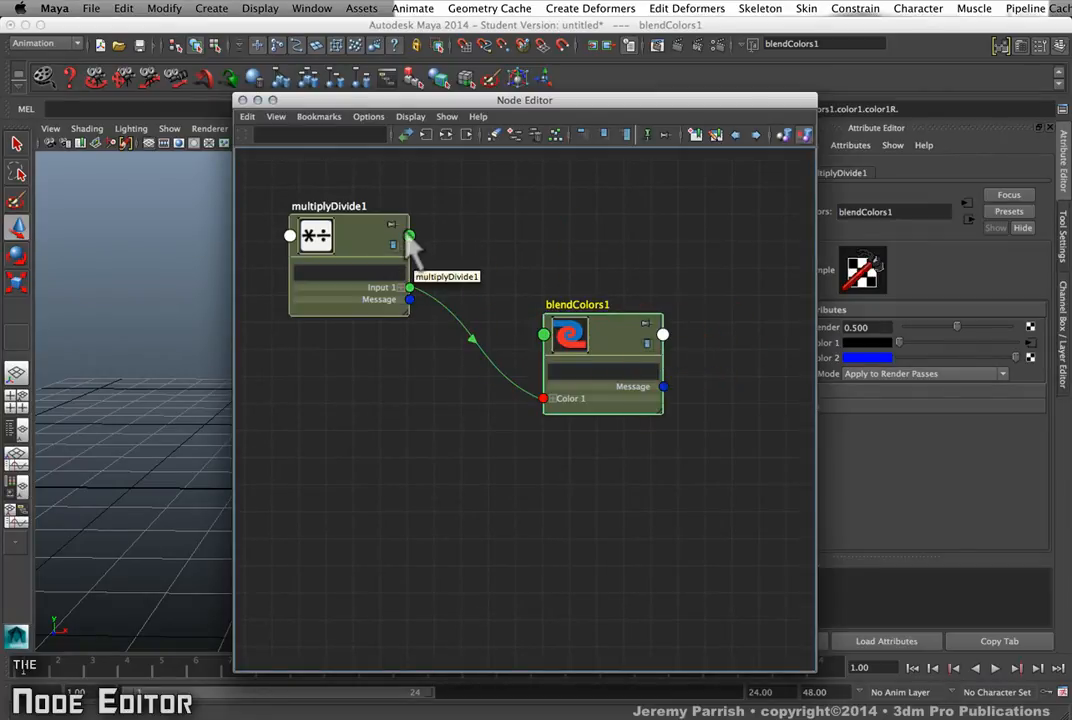
left_click(410, 237)
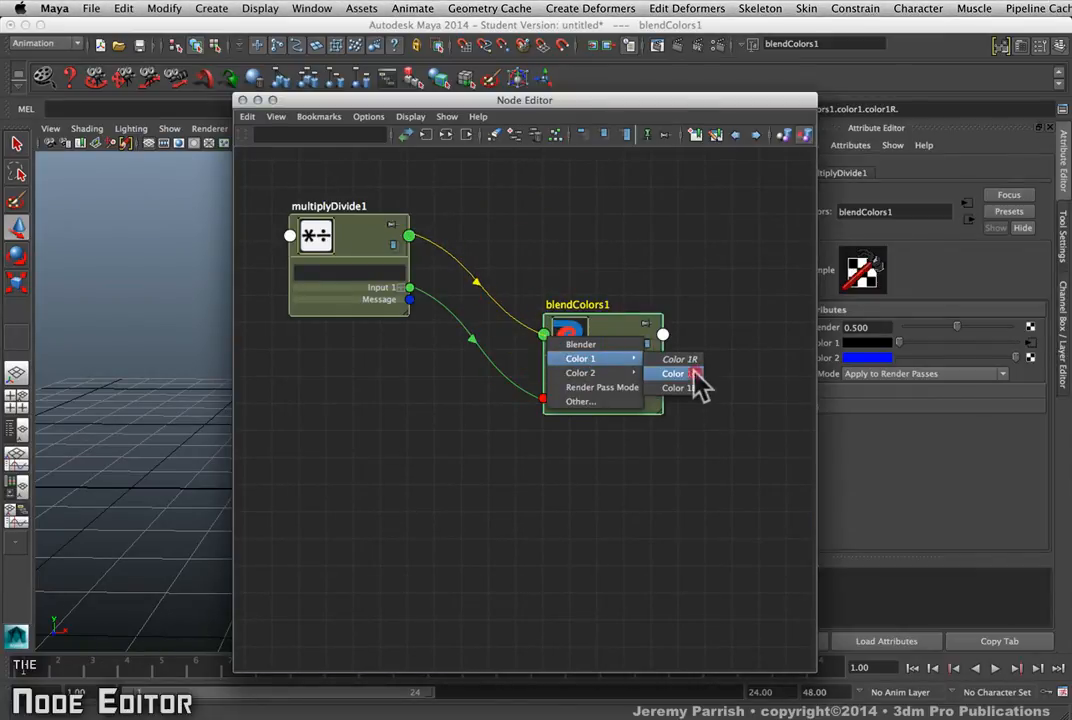
left_click(679, 359)
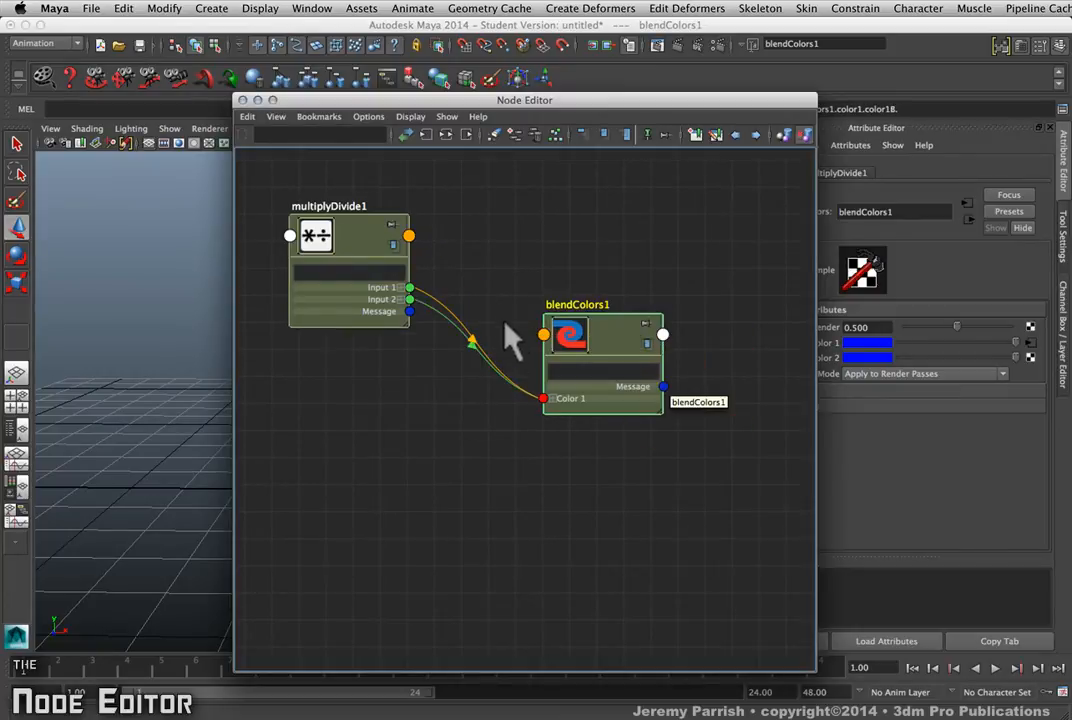
left_click_drag(577, 335, 663, 290)
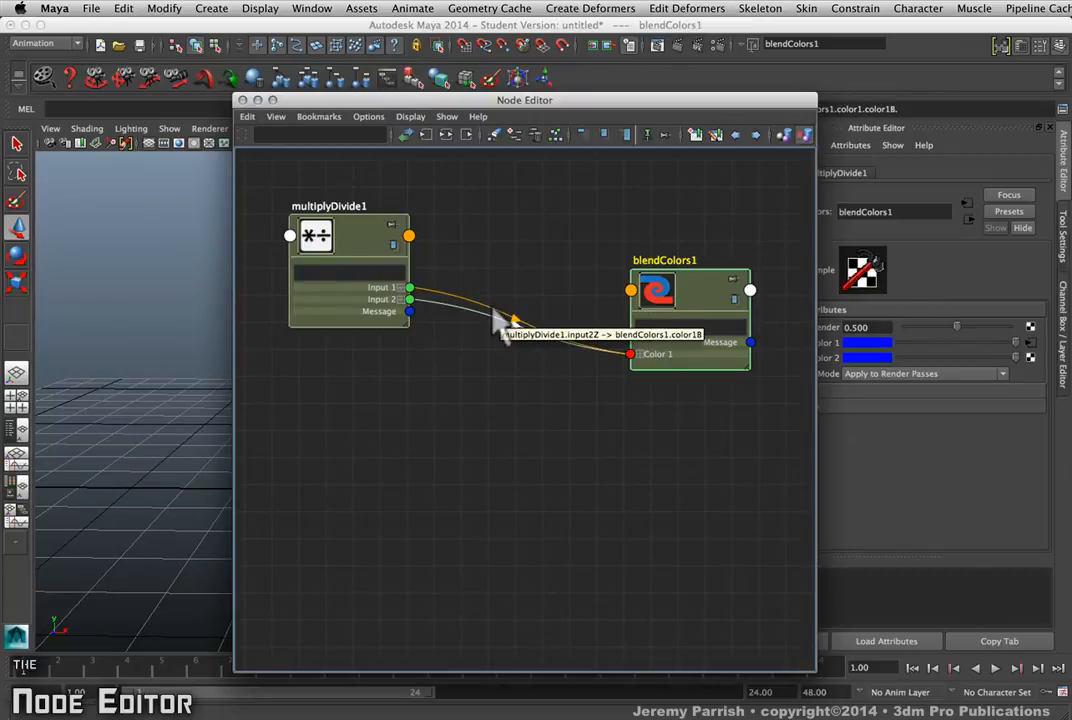
Expand Input 1 and Color 1, linking Input 1X, 1Y, 2Z to Color 1R, 1G, 1B
left_click(535, 385)
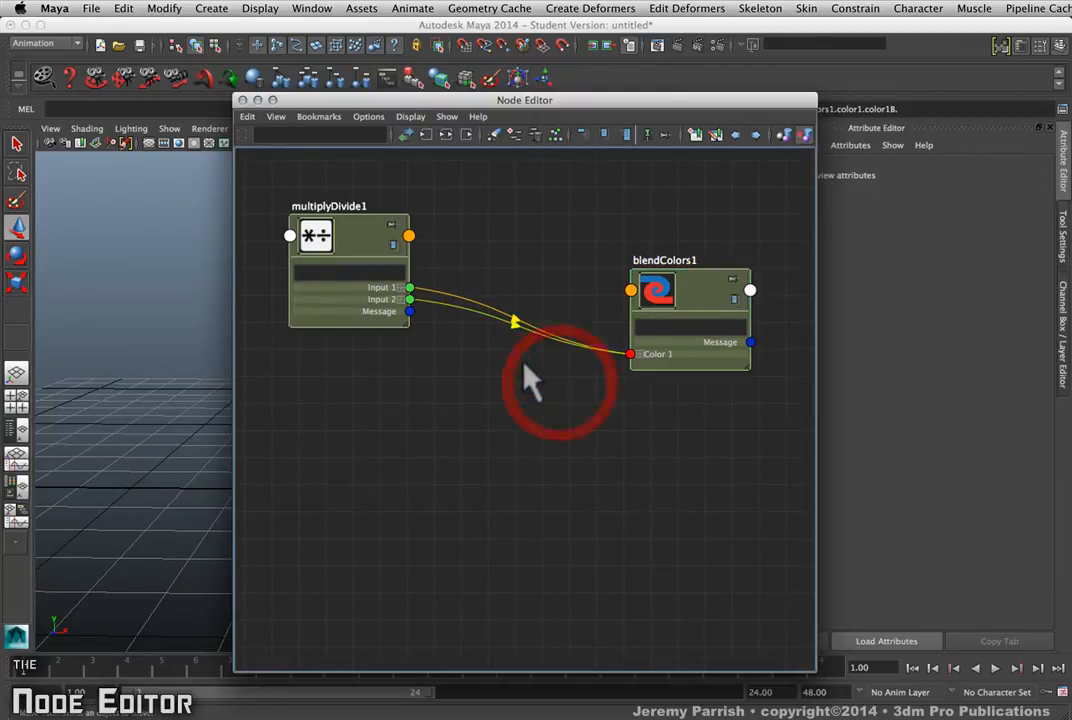
mouse_move(475, 335)
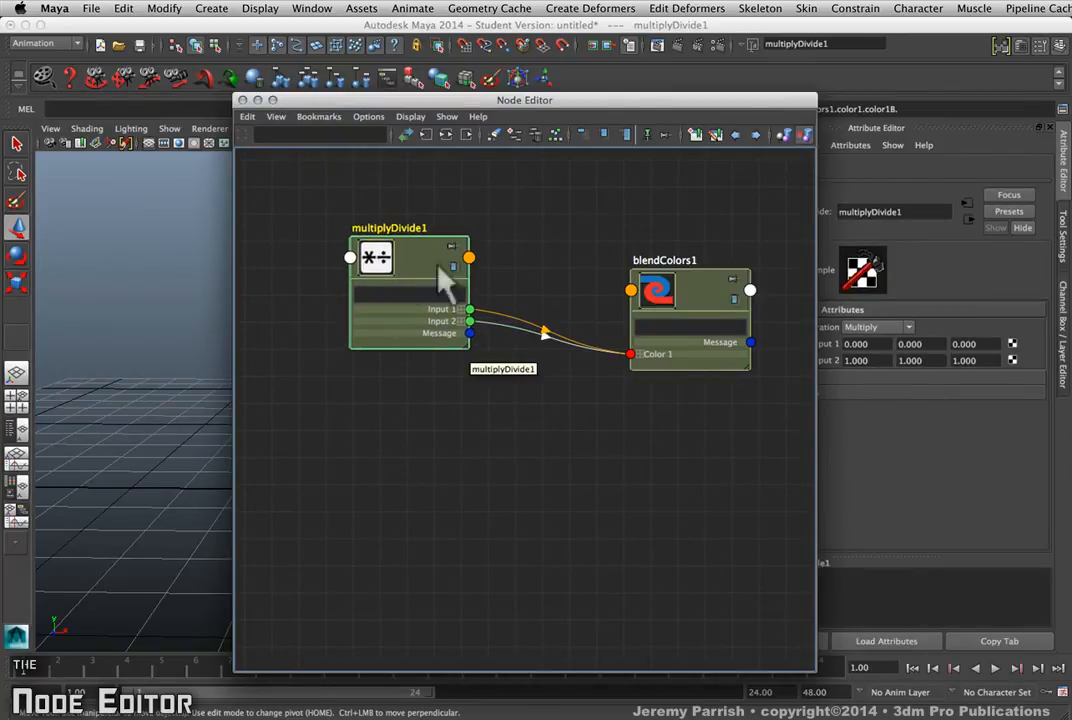
mouse_move(420, 255)
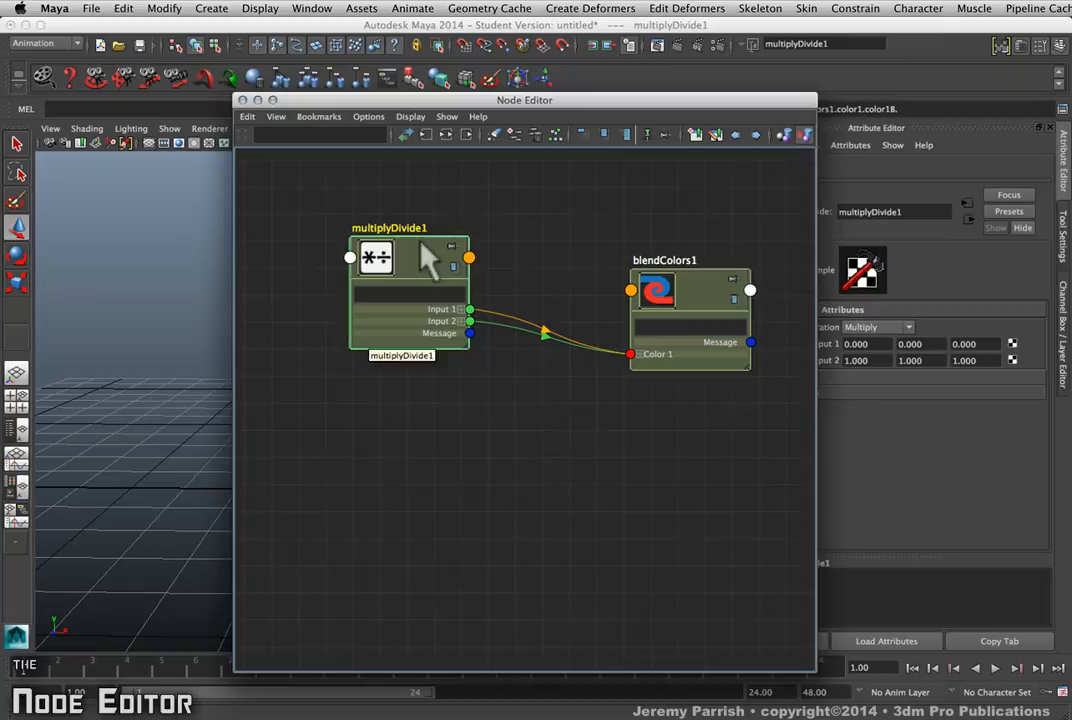
mouse_move(447, 138)
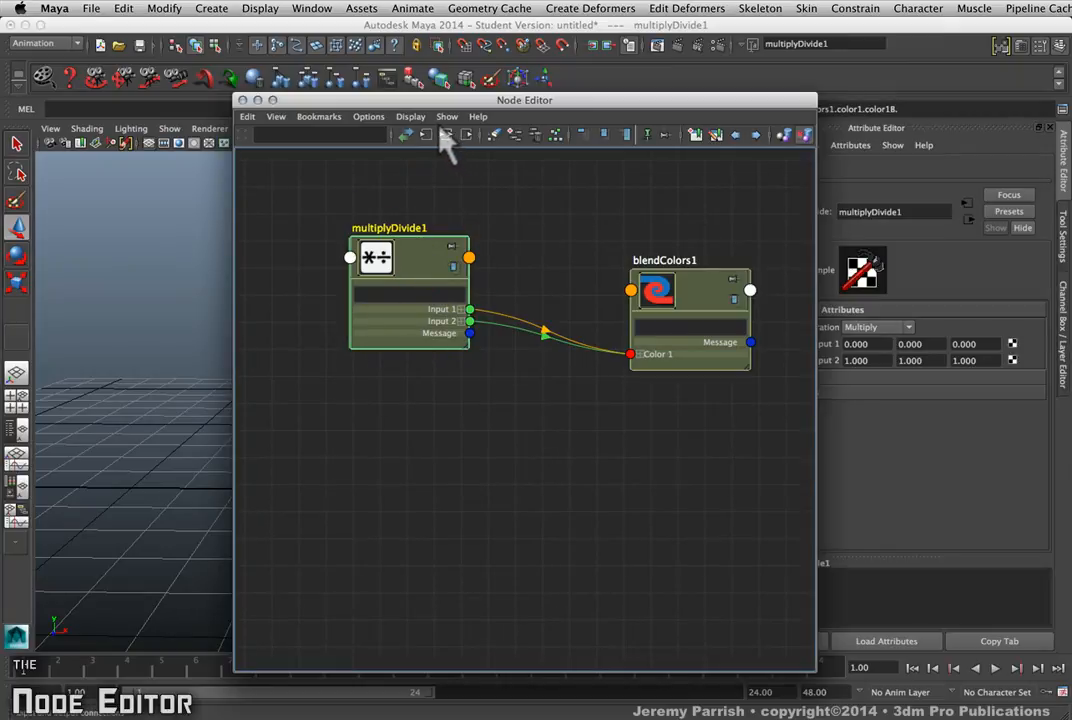
mouse_move(445, 135)
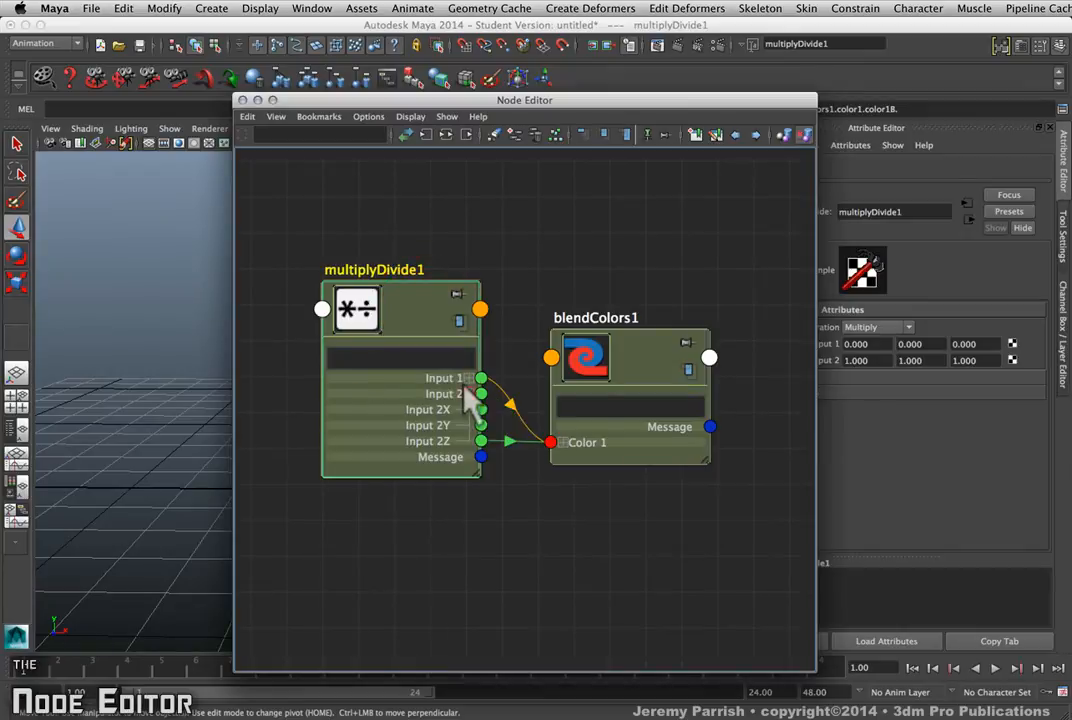
left_click(468, 378)
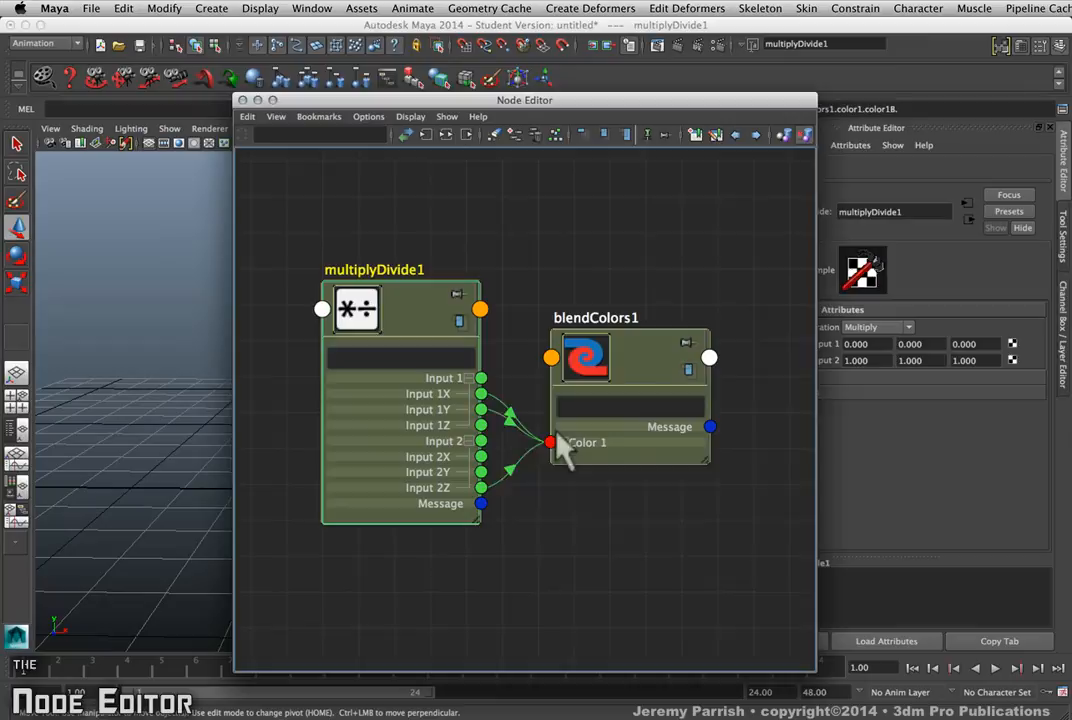
left_click(603, 317)
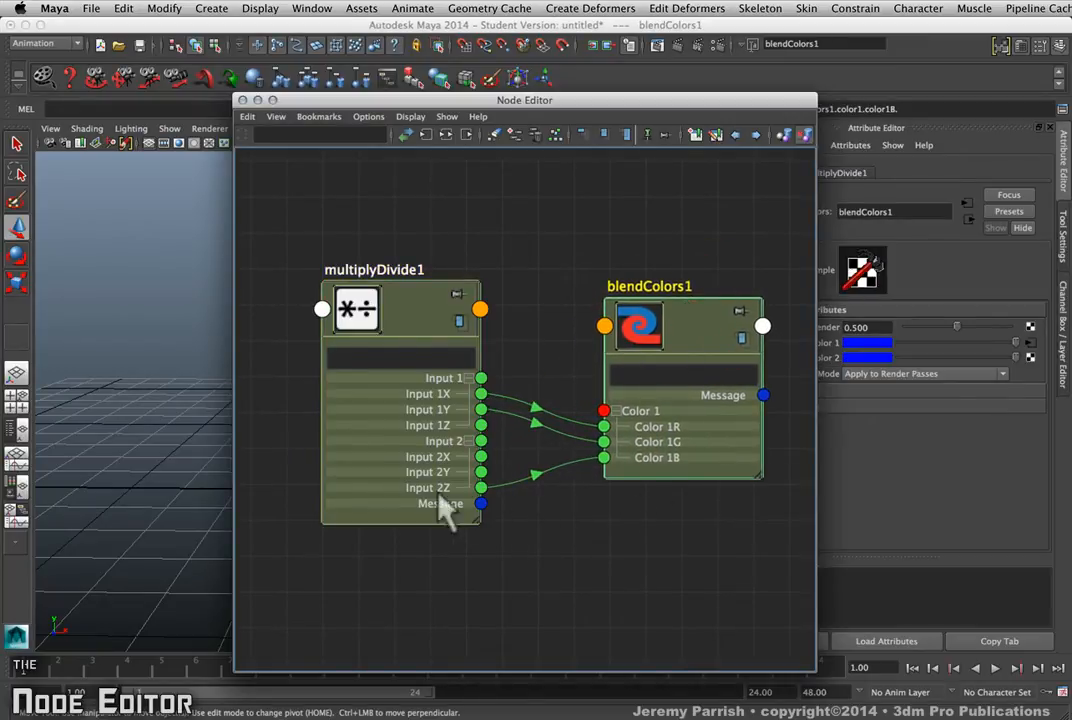
mouse_move(505, 495)
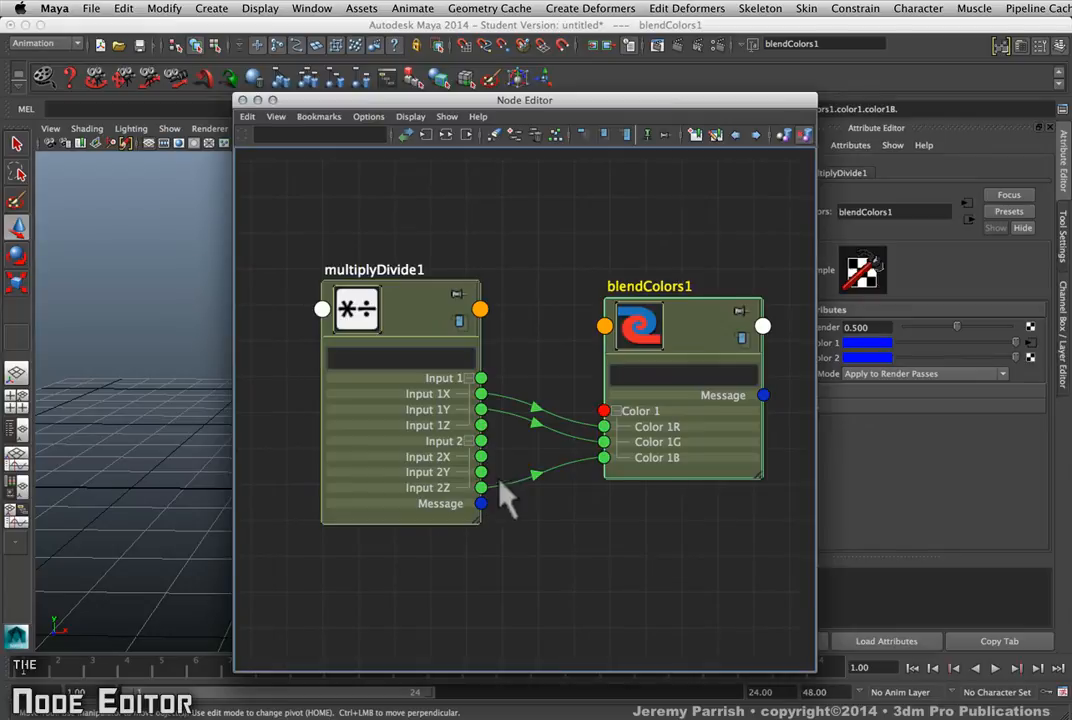
mouse_move(483, 500)
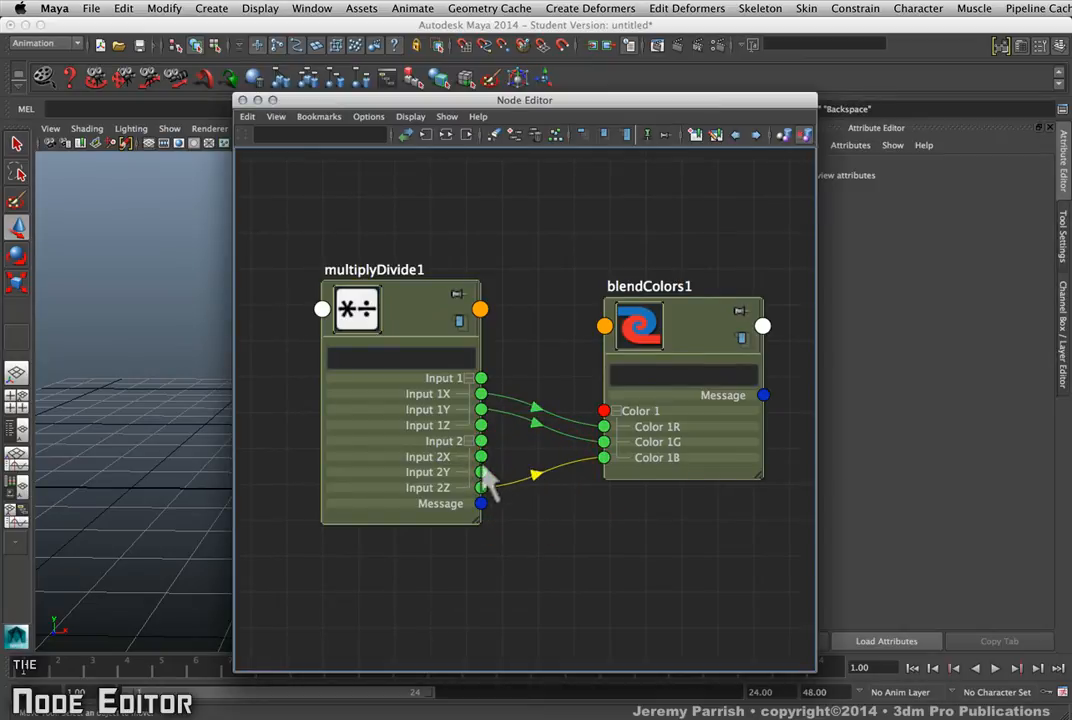
mouse_move(492, 435)
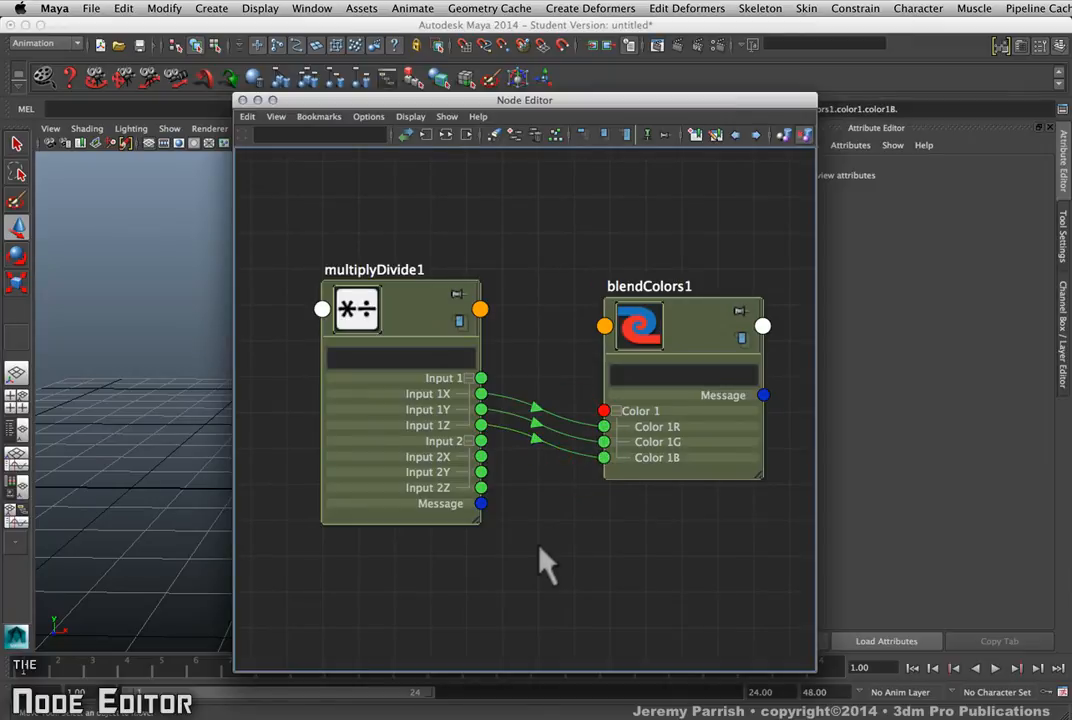
mouse_move(545, 580)
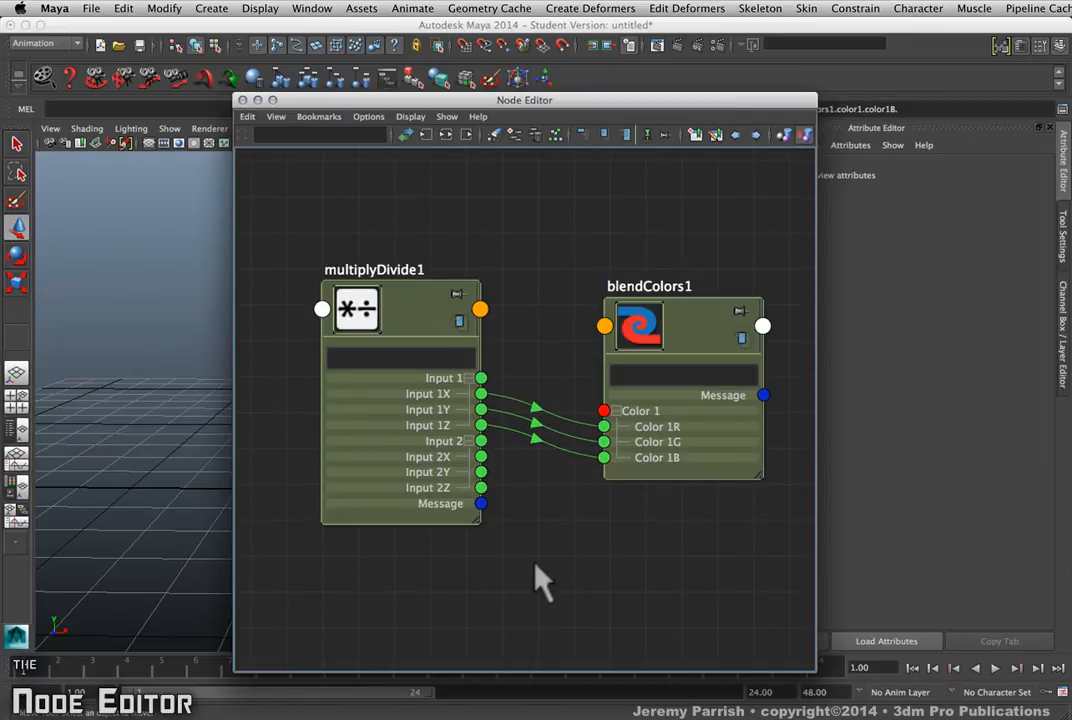
mouse_move(668, 555)
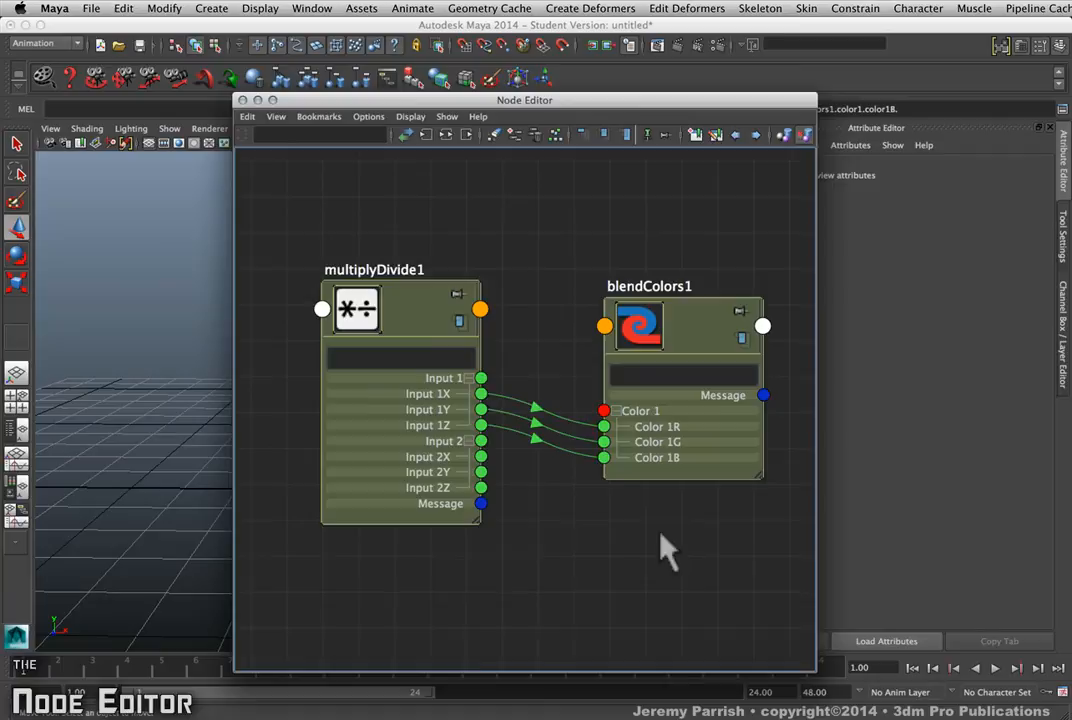
Reposition blendColors1 and multiplyDivide1 so the Input 1 to Color 1 links run straight
left_click(649, 325)
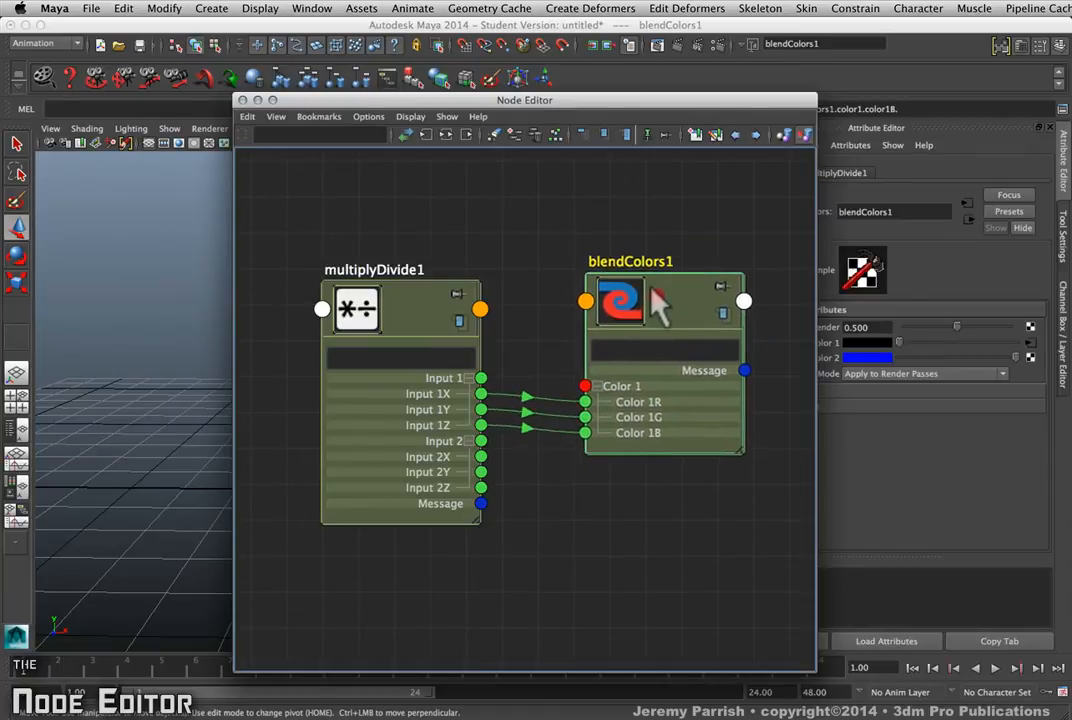
left_click(355, 310)
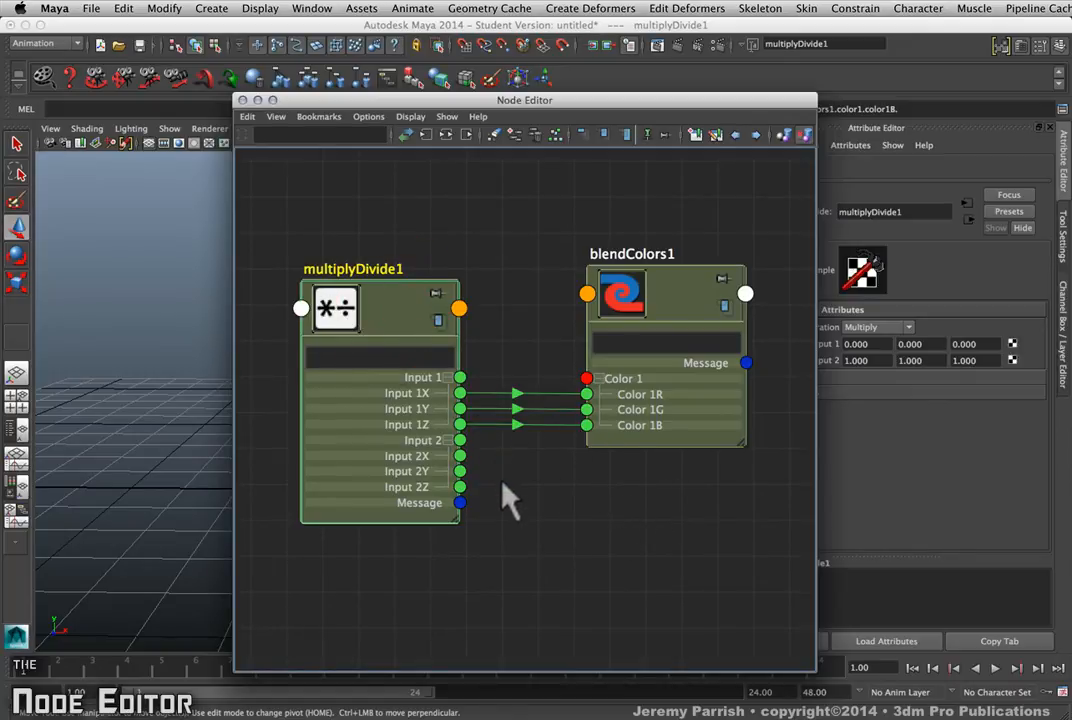
mouse_move(612, 318)
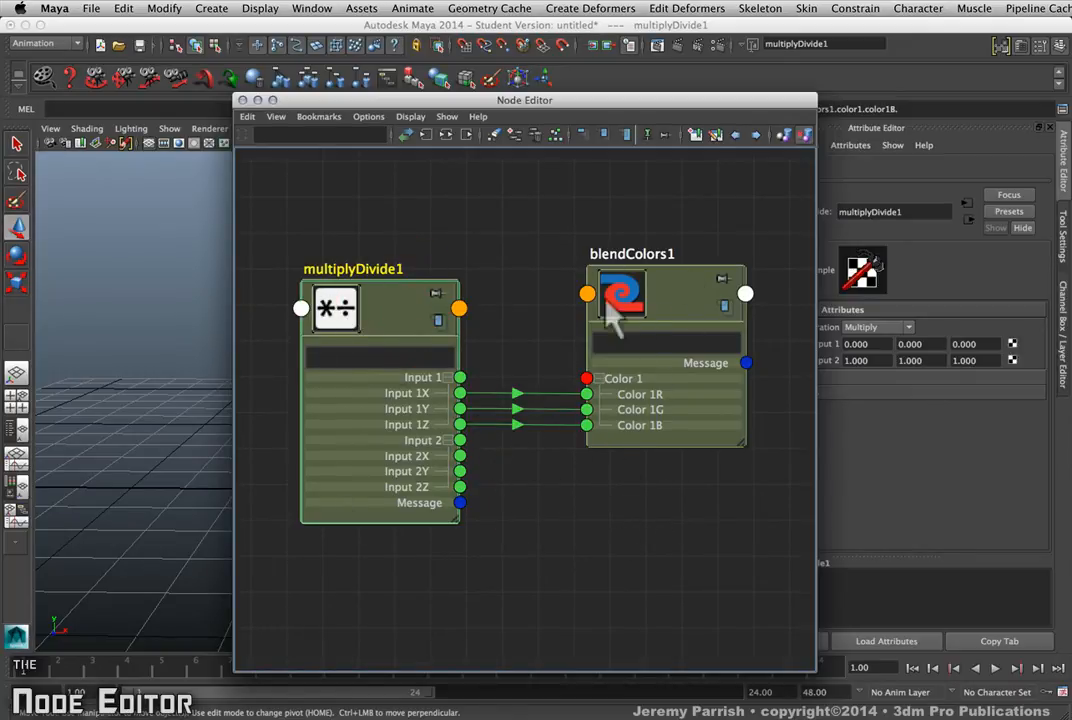
mouse_move(670, 305)
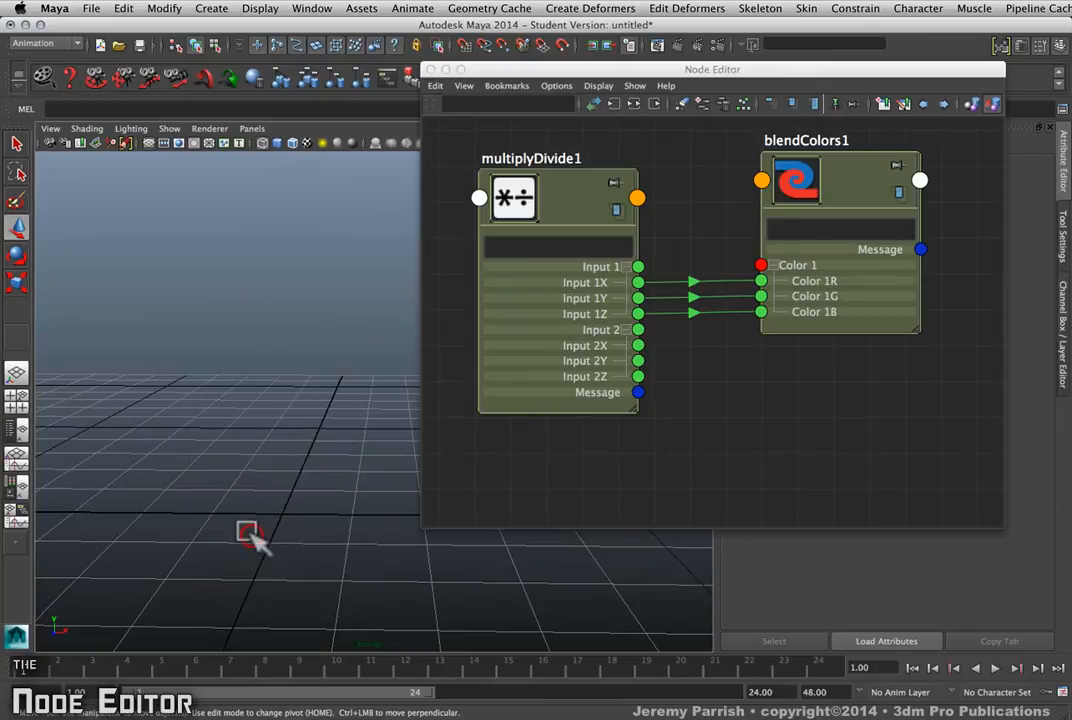
Create a polygon cube and spread pCube1, pCubeShape1 and polyCube1 below the blend nodes
left_click(280, 510)
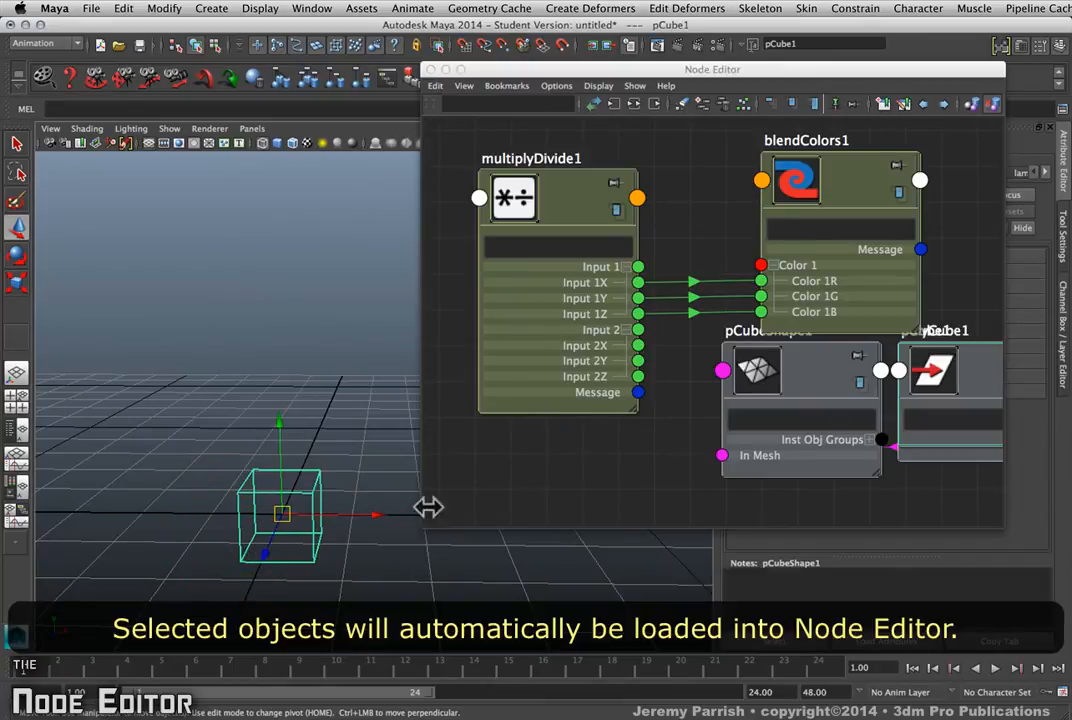
mouse_move(645, 372)
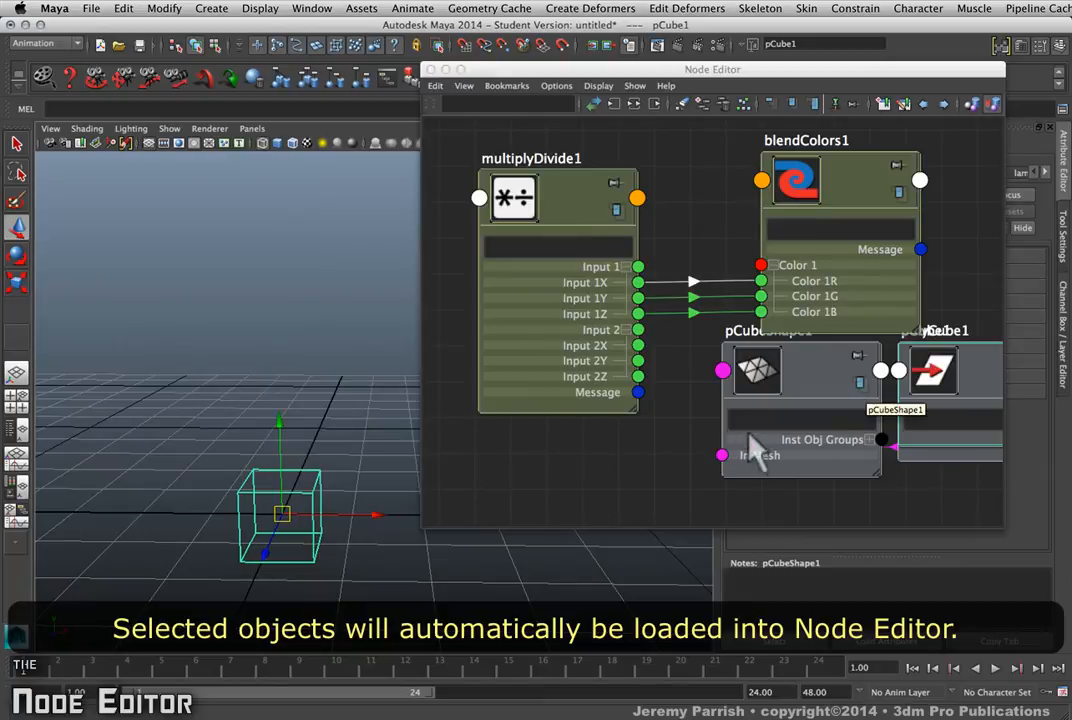
mouse_move(830, 300)
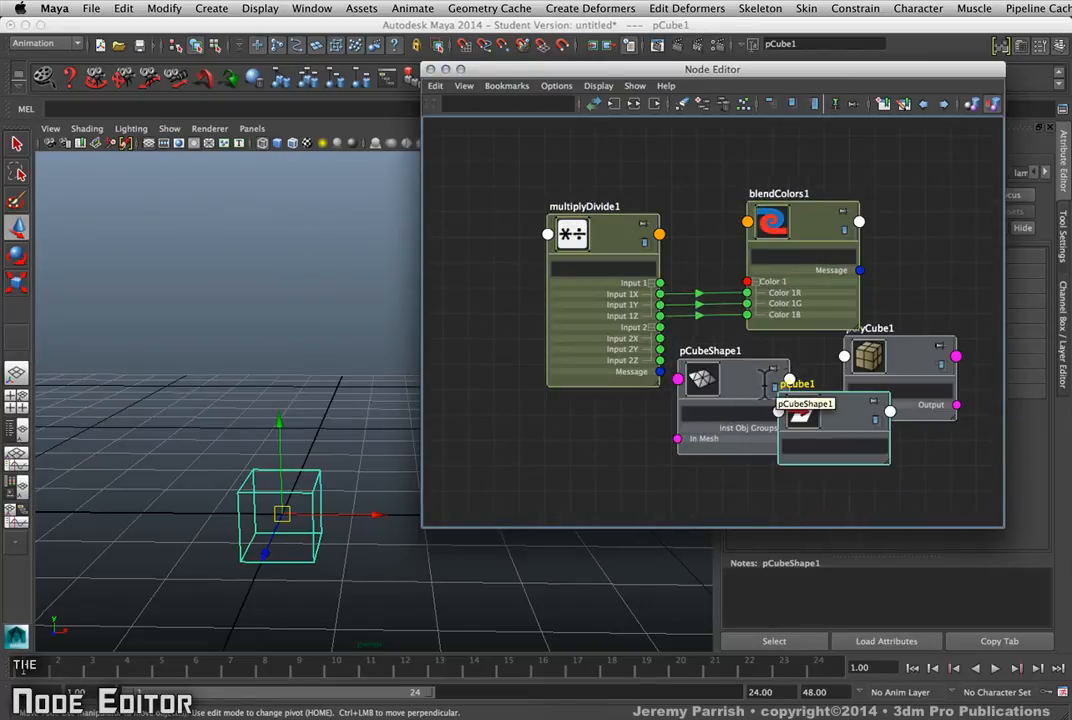
left_click_drag(805, 420, 960, 430)
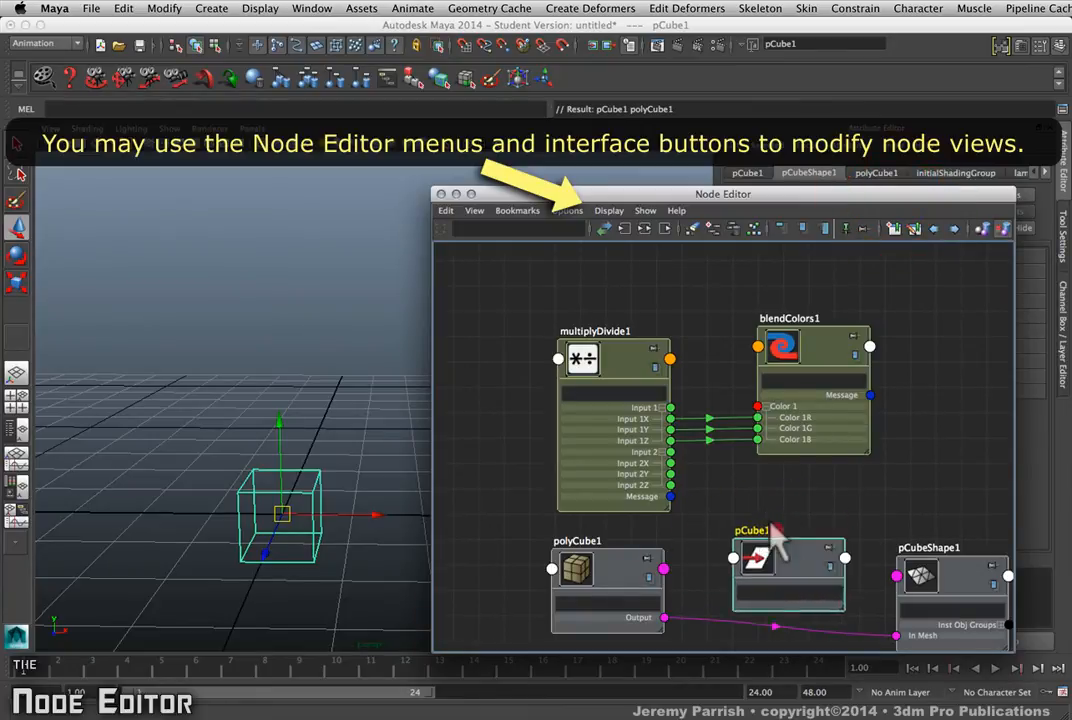
Move pCube1 up and connect blendColors1 output into pCube1 Rotate via a unit conversion node
left_click_drag(788, 560, 940, 345)
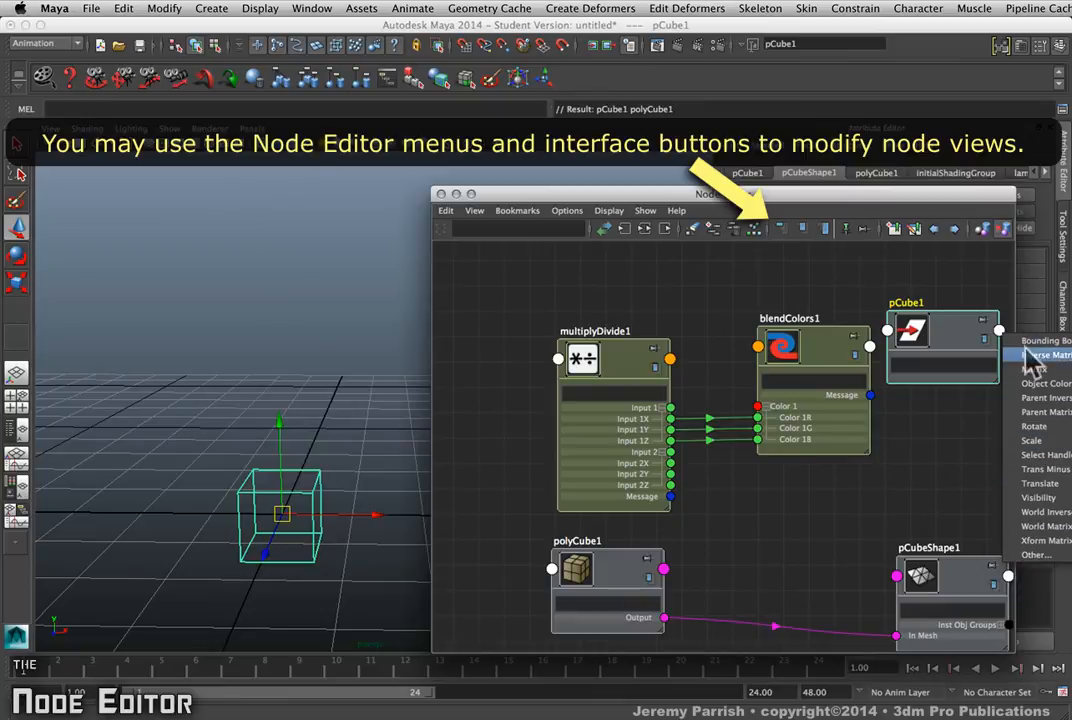
mouse_move(1030, 498)
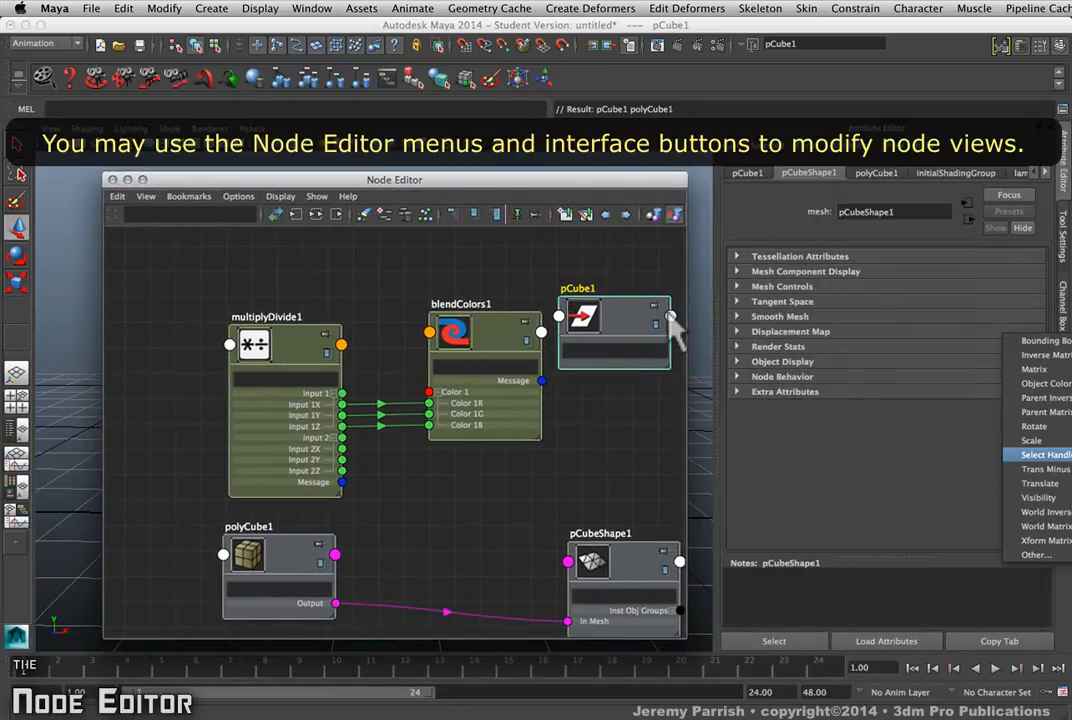
left_click(671, 318)
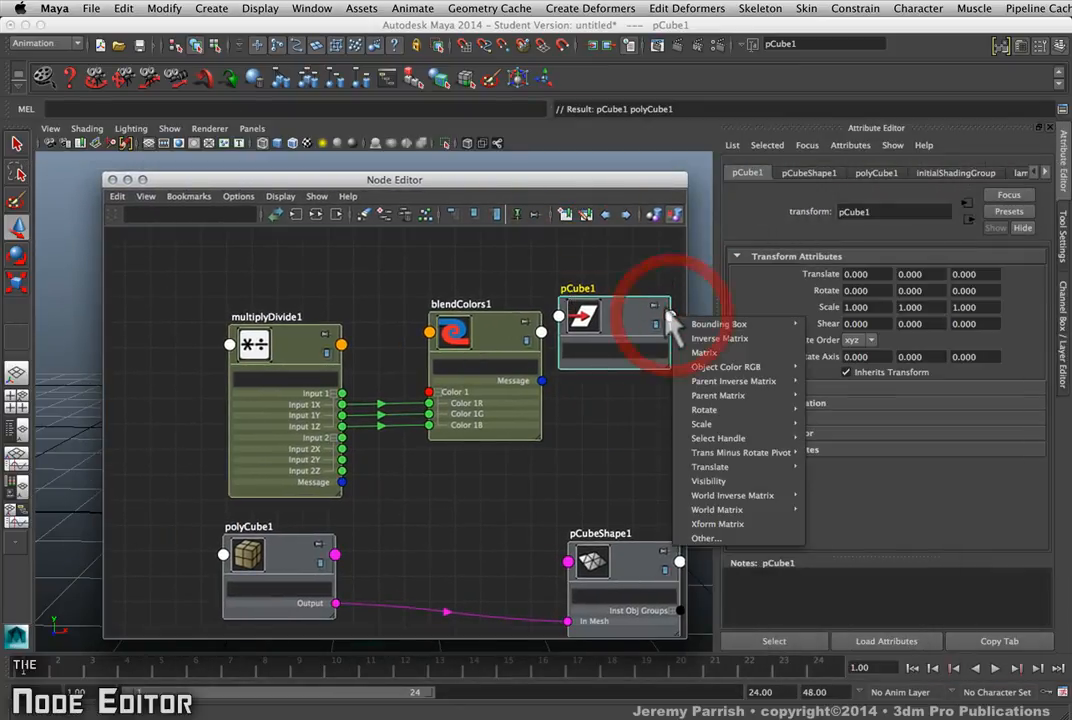
mouse_move(702, 424)
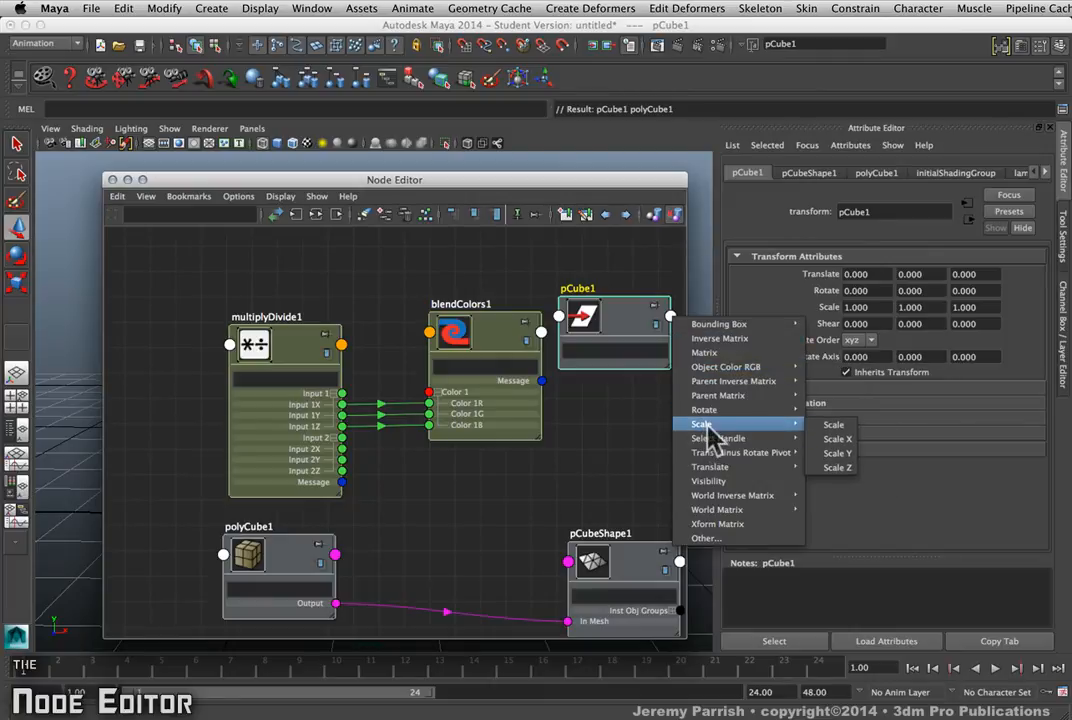
mouse_move(710, 481)
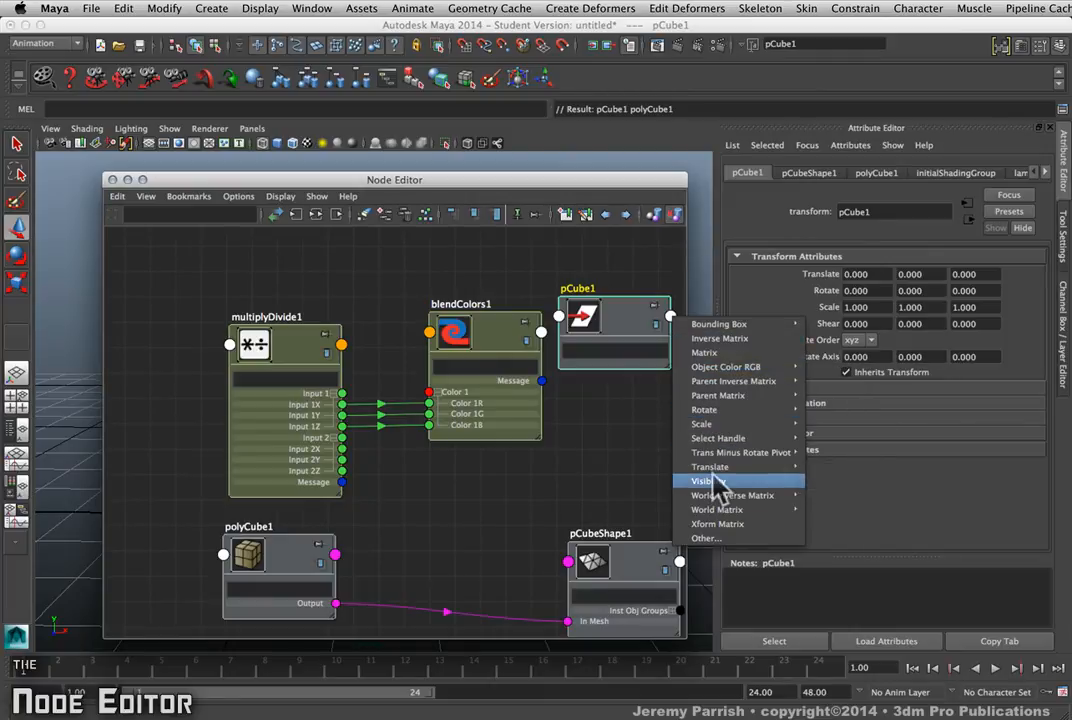
mouse_move(570, 465)
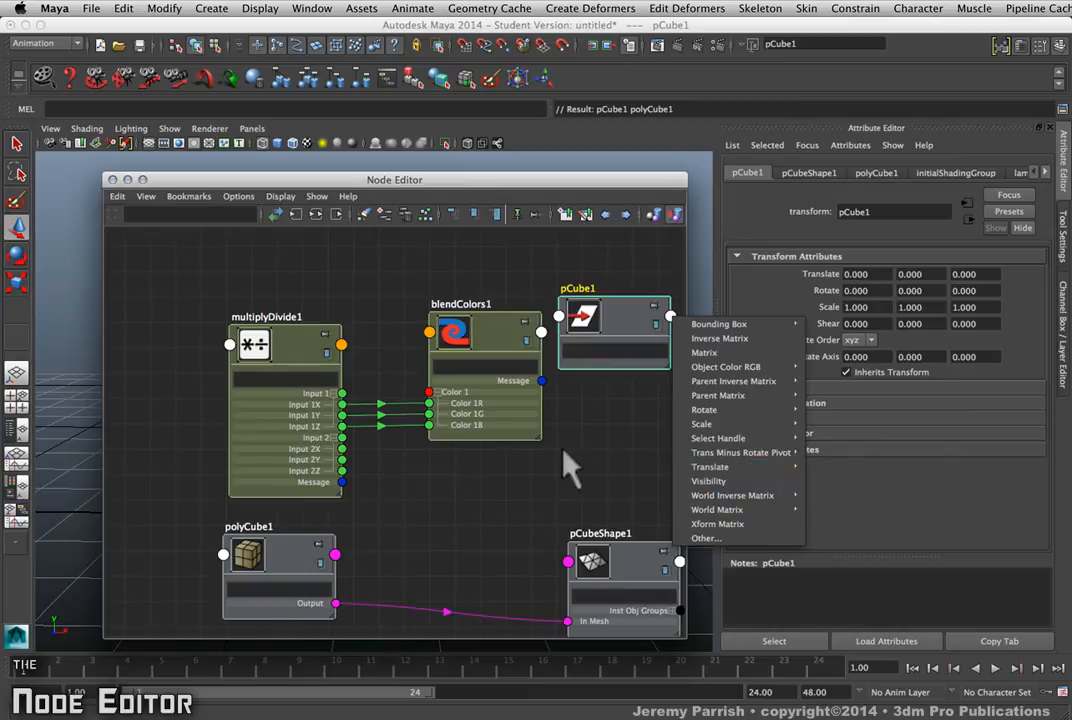
left_click_drag(615, 310, 335, 285)
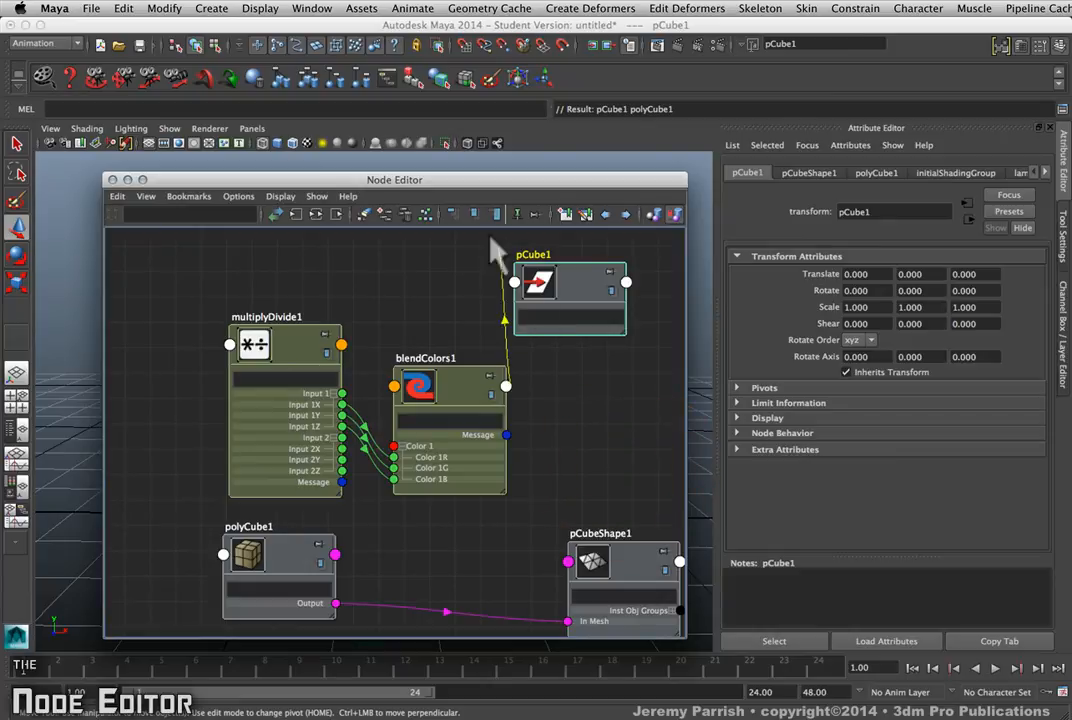
right_click(537, 282)
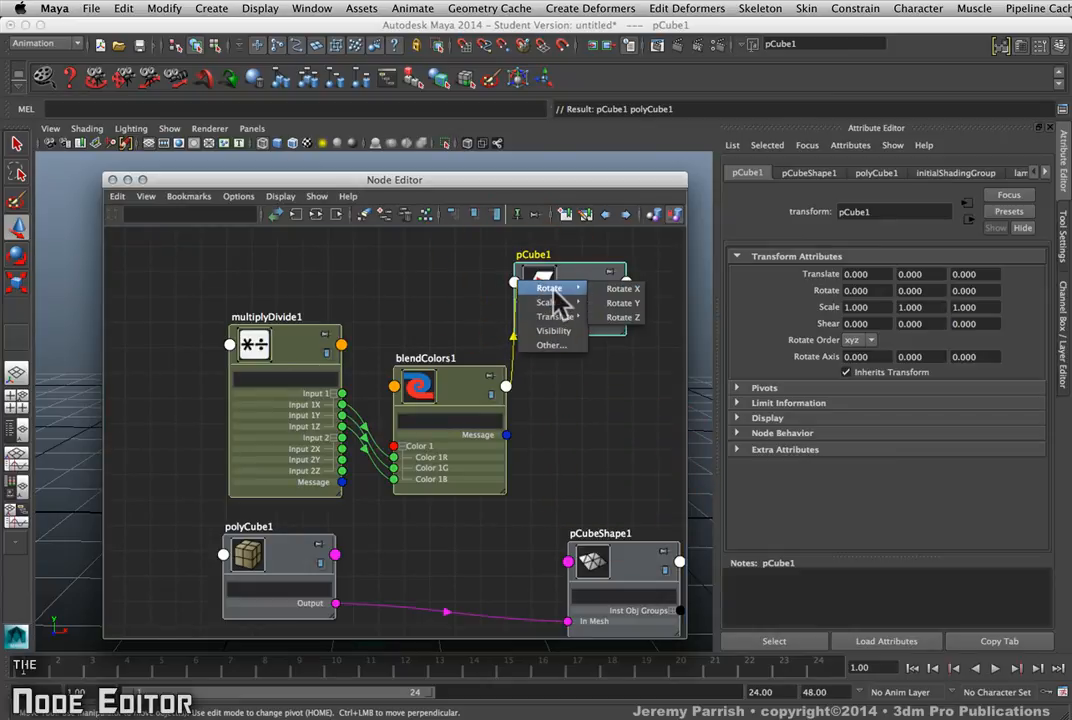
left_click(622, 289)
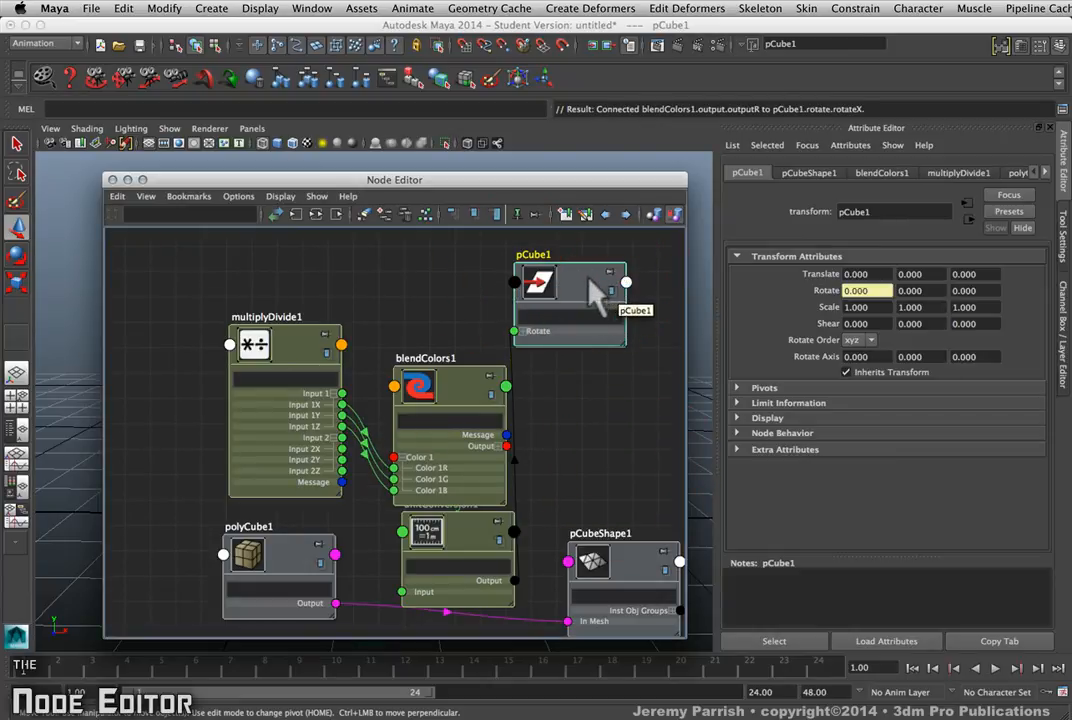